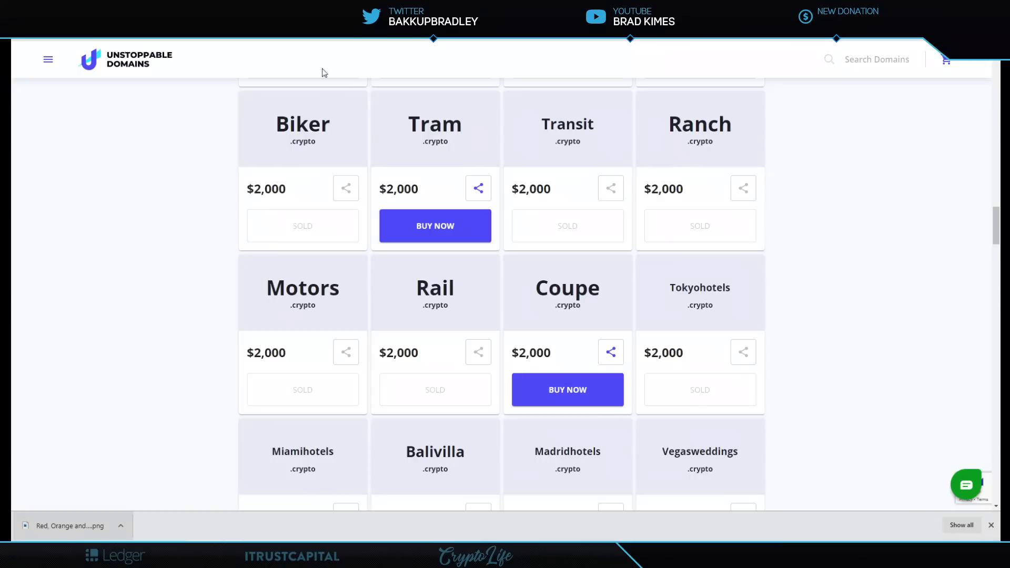
mouse_move(883, 233)
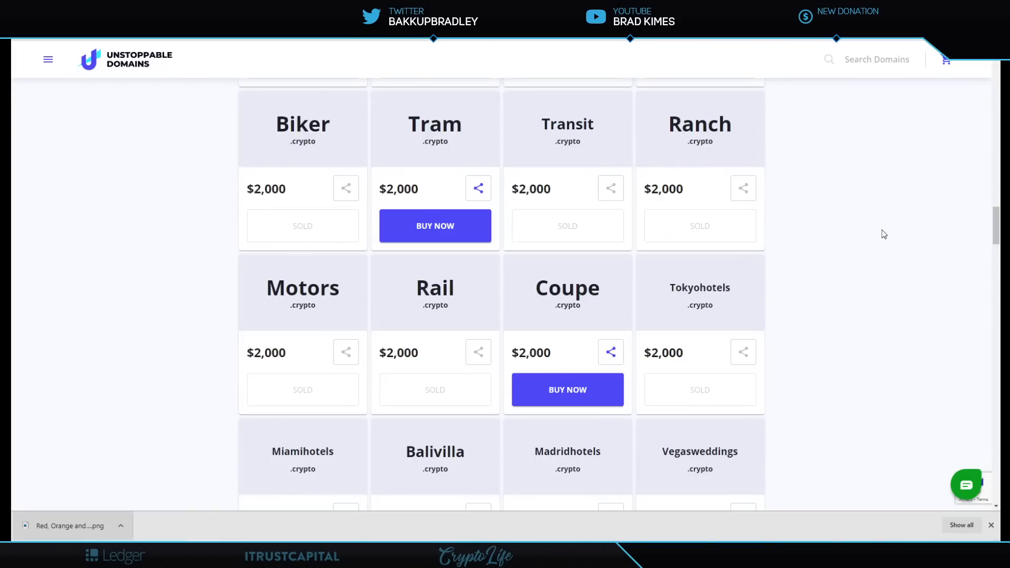
mouse_move(872, 320)
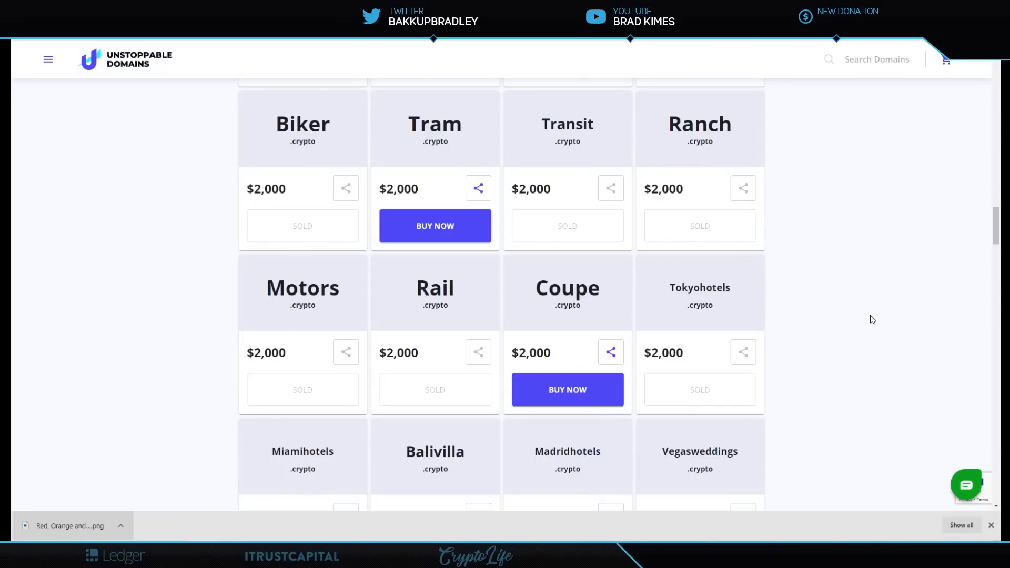
Scroll through the Twitter feed to Linqto's Global Investment Trends for New Unicorns tweet
scroll("down", 3)
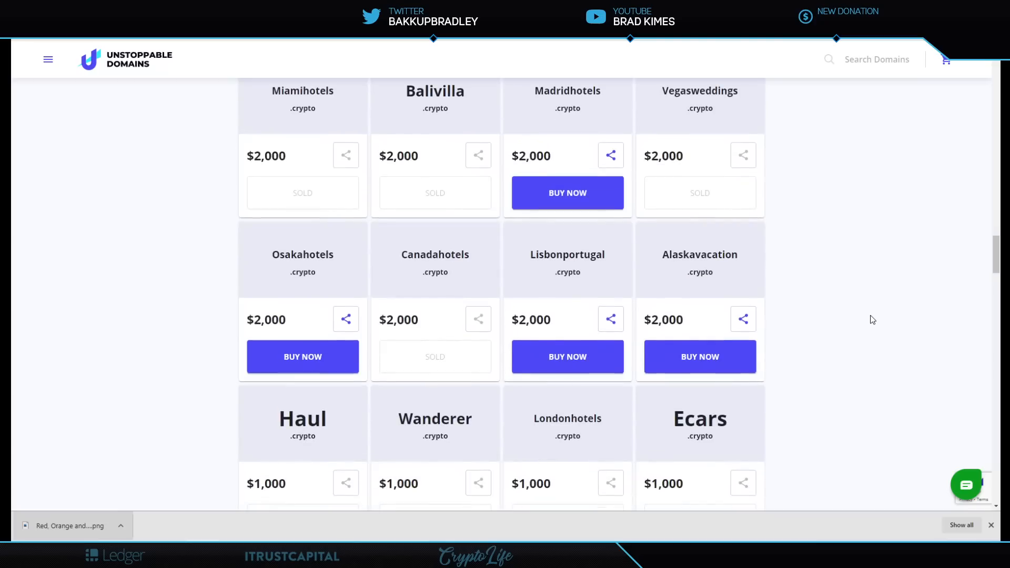
scroll("down", 3)
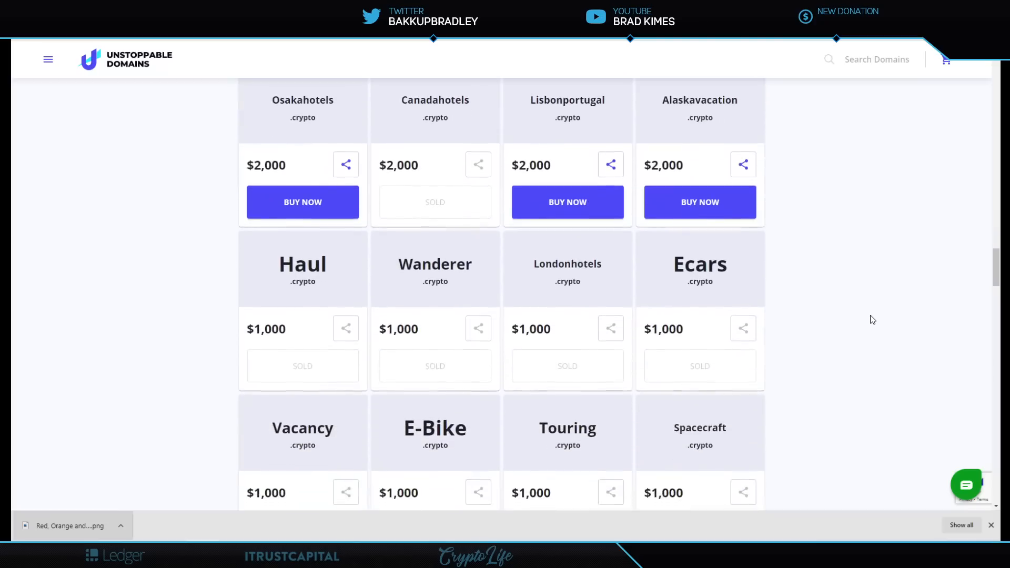
scroll("down", 3)
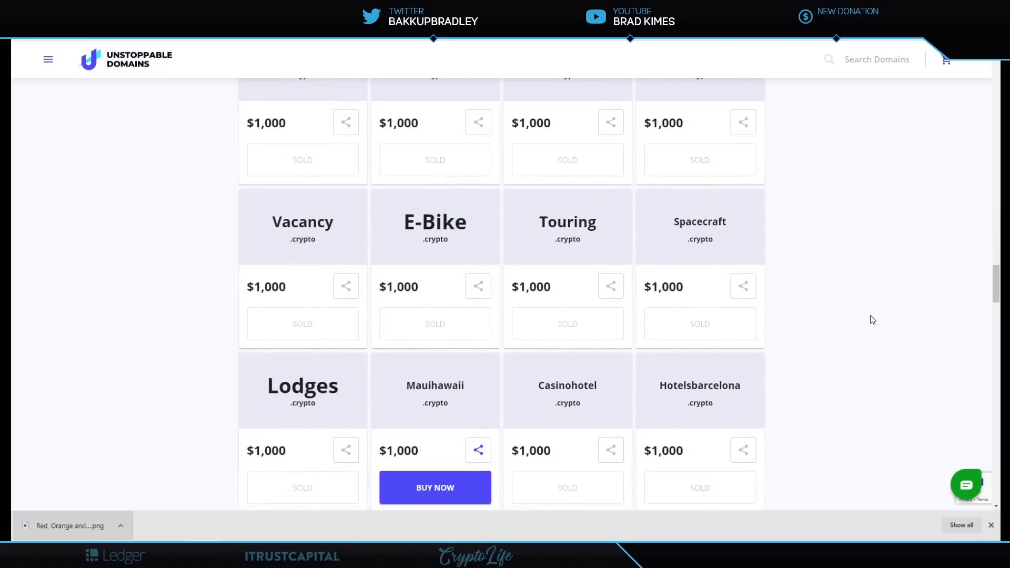
scroll("down", 3)
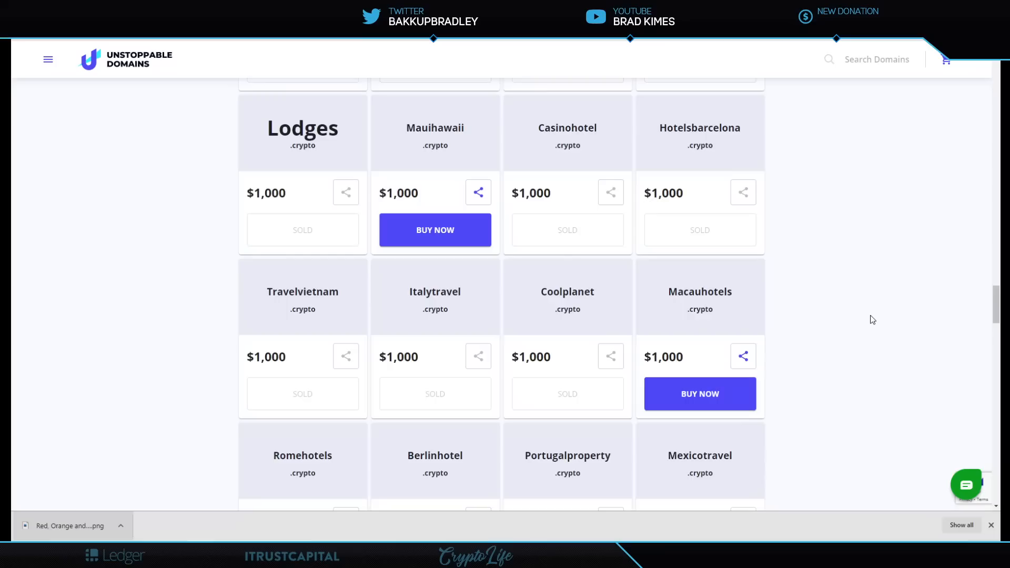
scroll("down", 3)
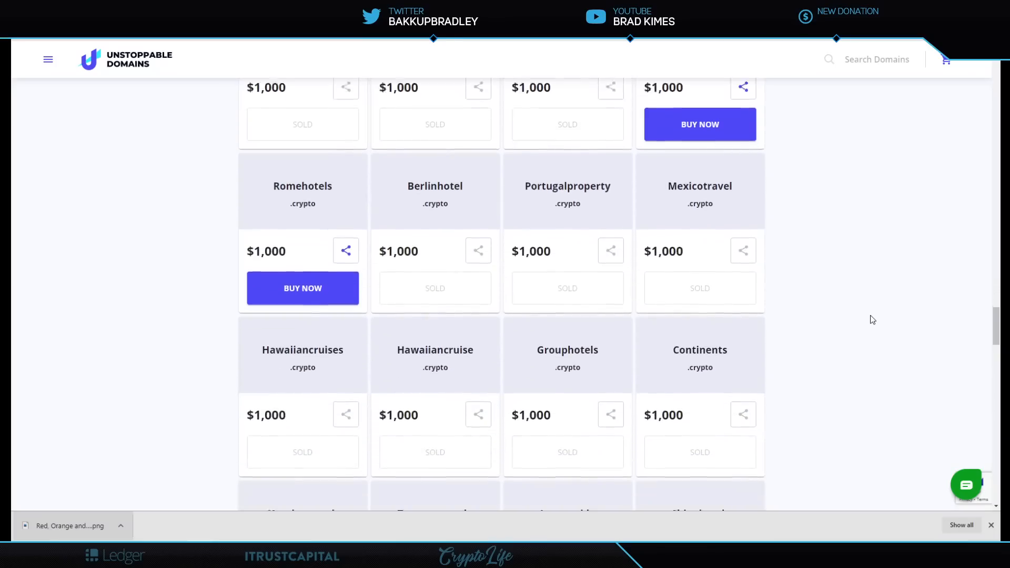
scroll("down", 3)
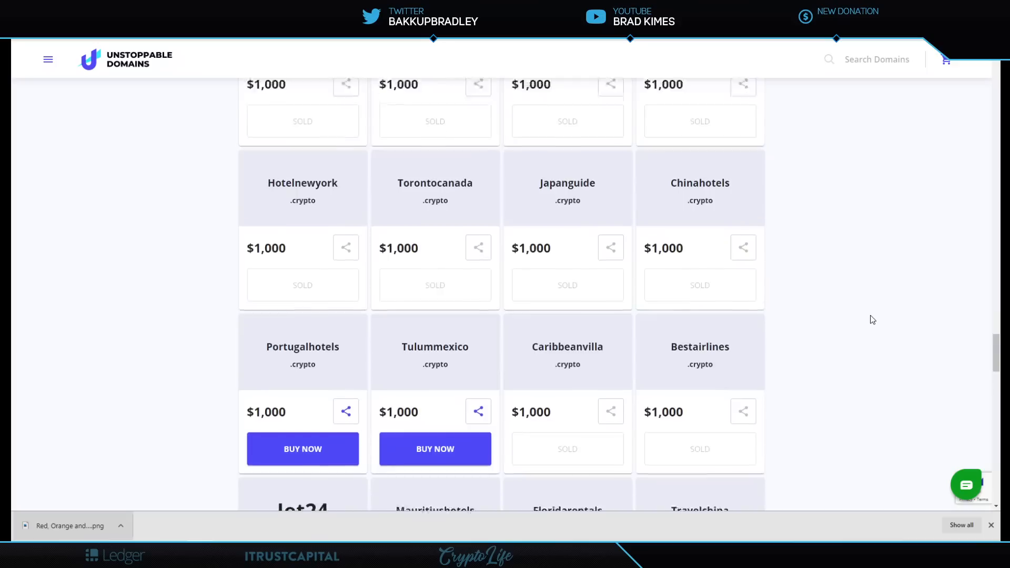
scroll("down", 3)
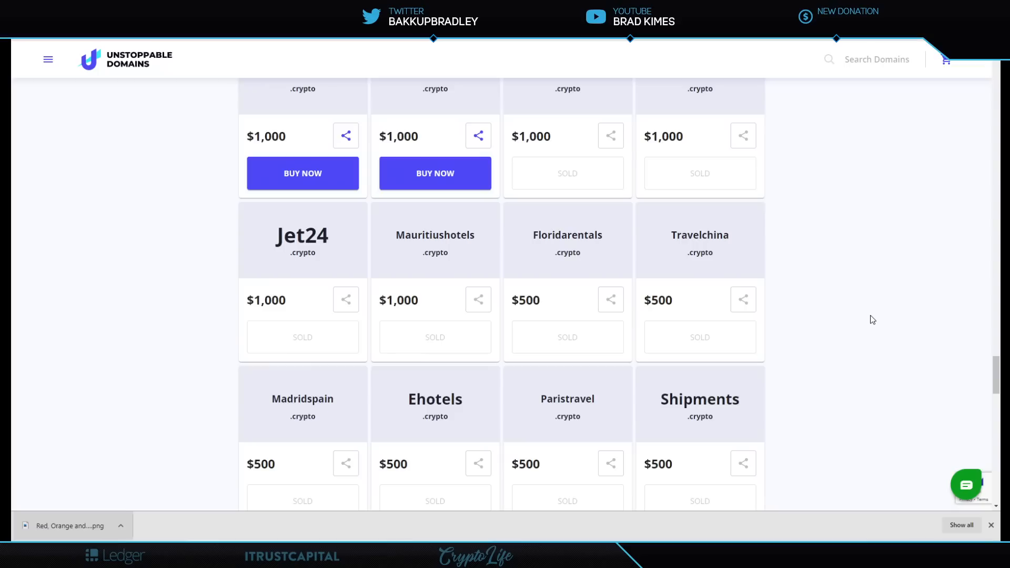
mouse_move(592, 240)
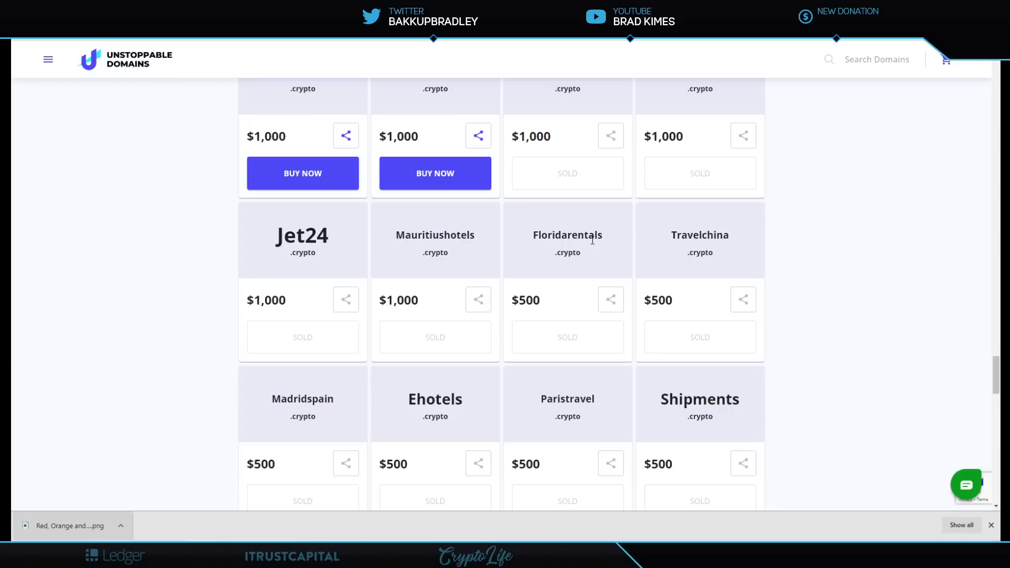
scroll("up", 3)
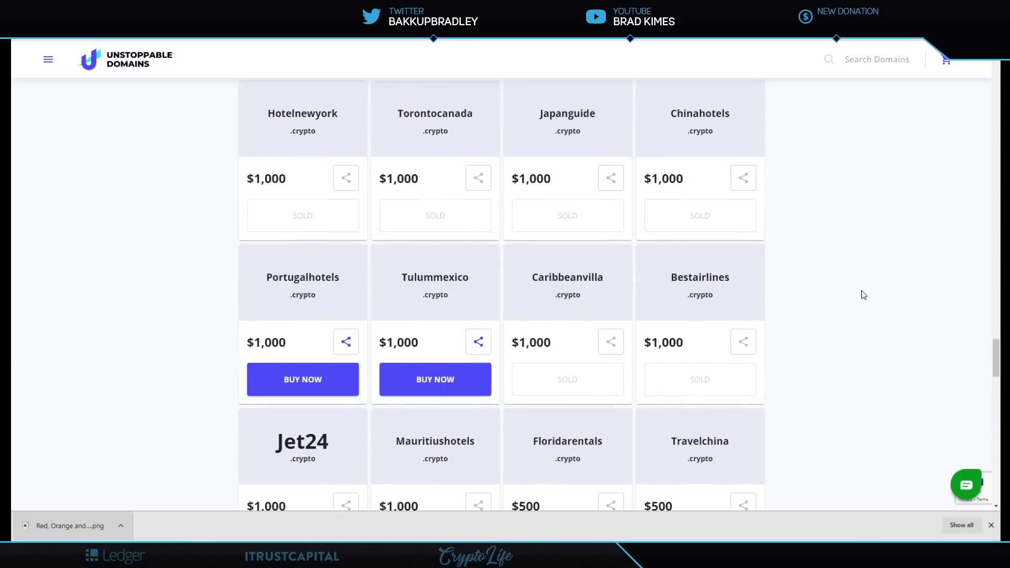
scroll("down", 3)
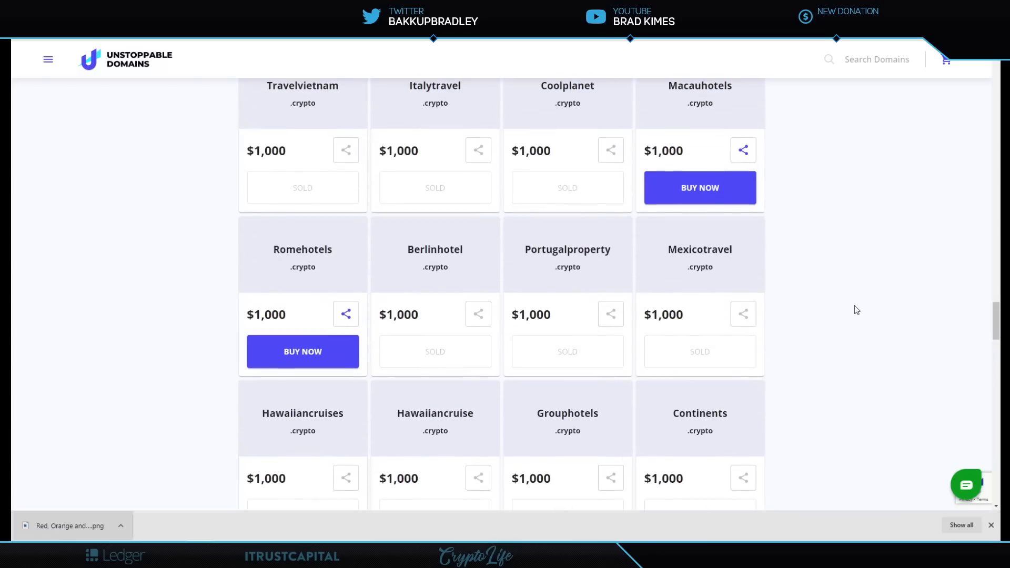
scroll("up", 3)
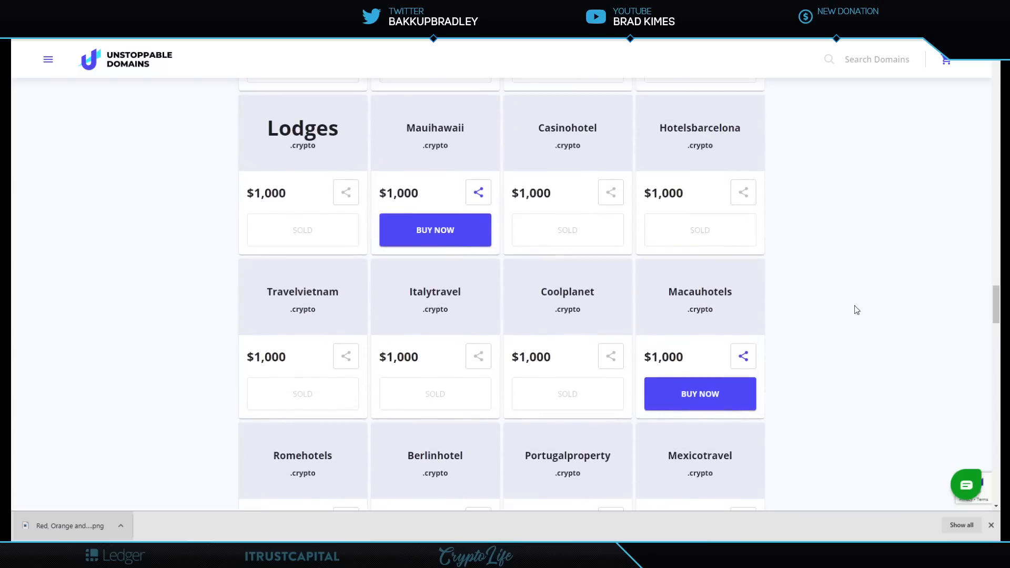
scroll("up", 3)
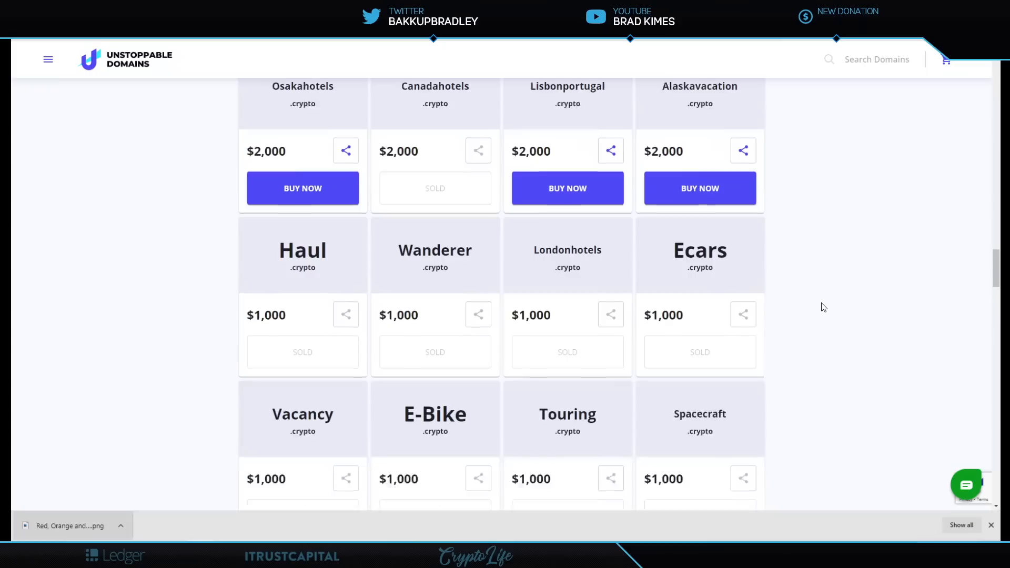
scroll("down", 3)
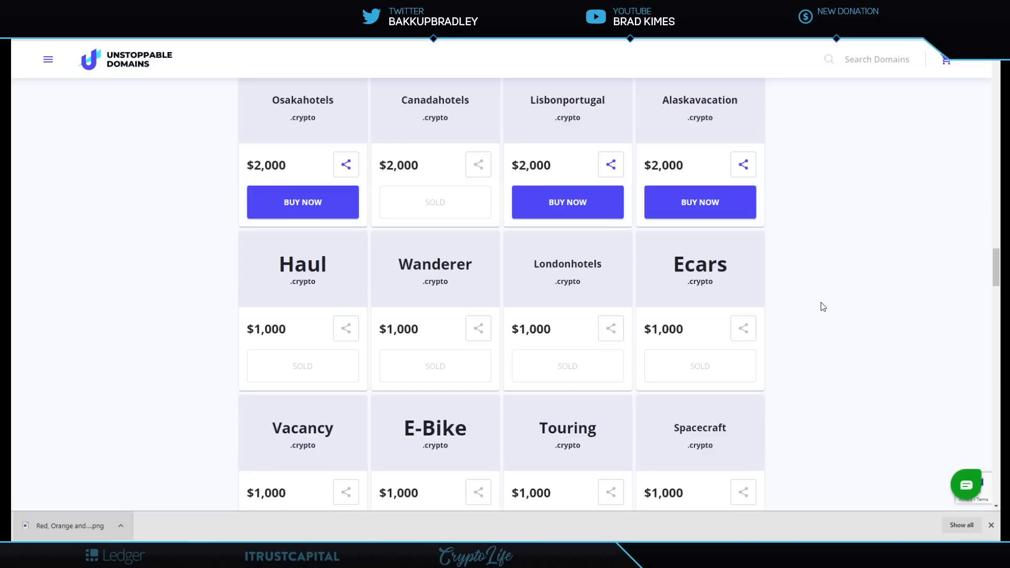
scroll("down", 3)
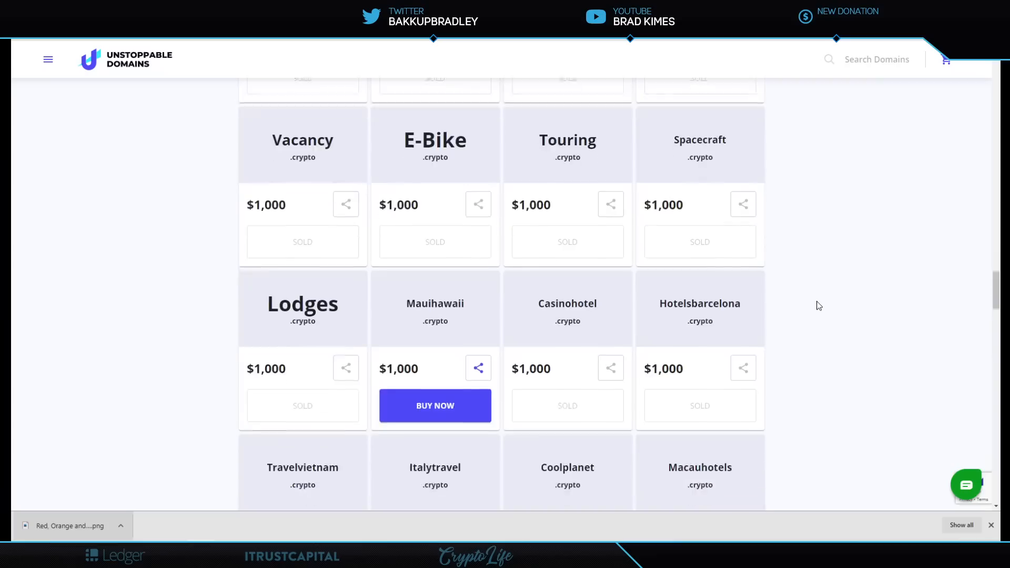
scroll("up", 3)
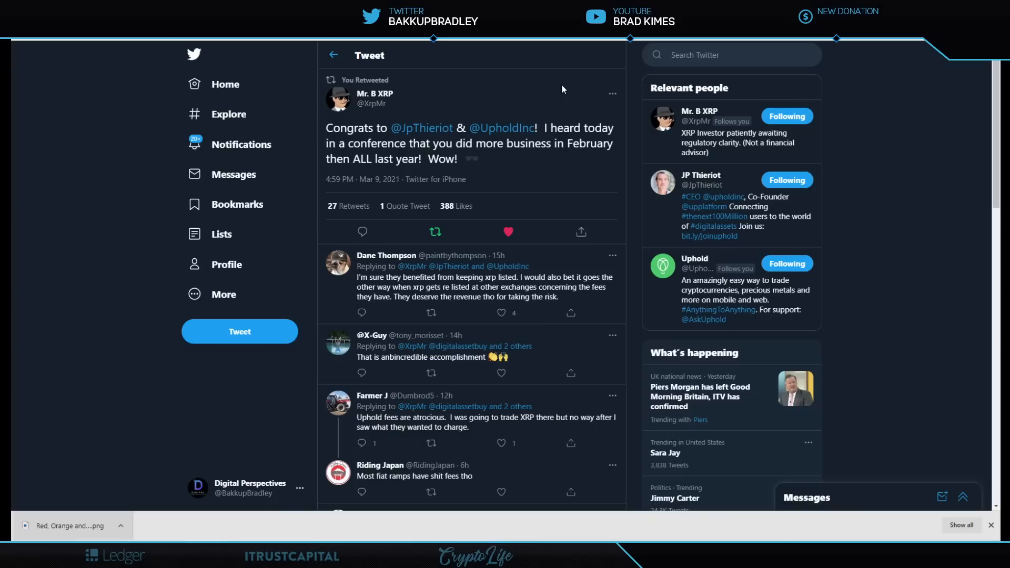
mouse_move(532, 192)
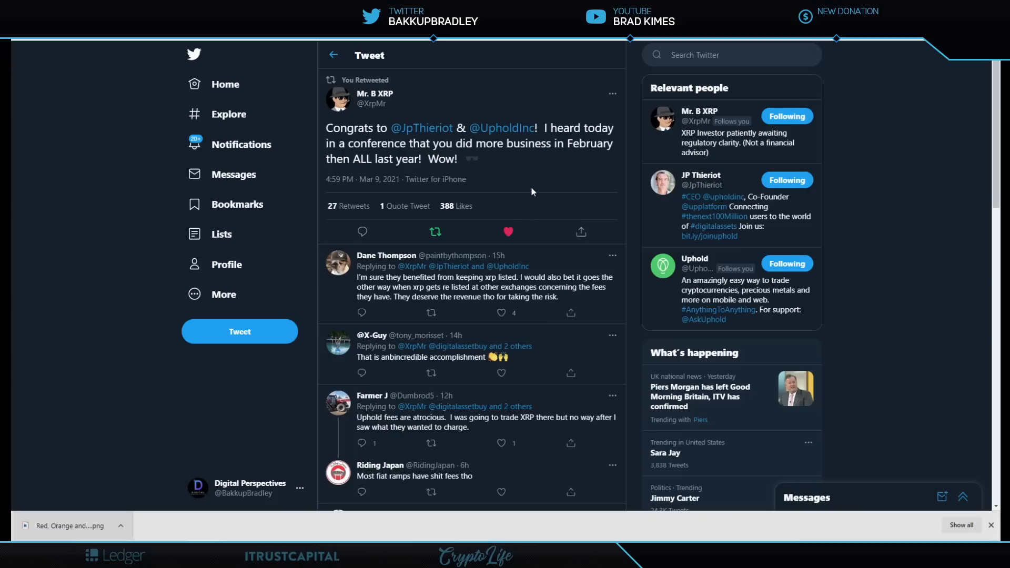
mouse_move(552, 168)
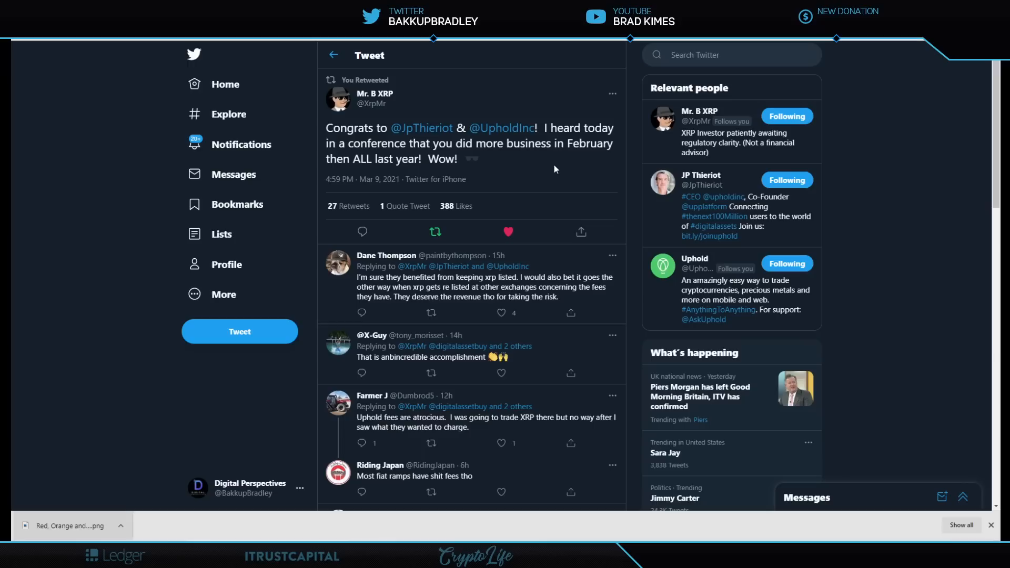
mouse_move(599, 163)
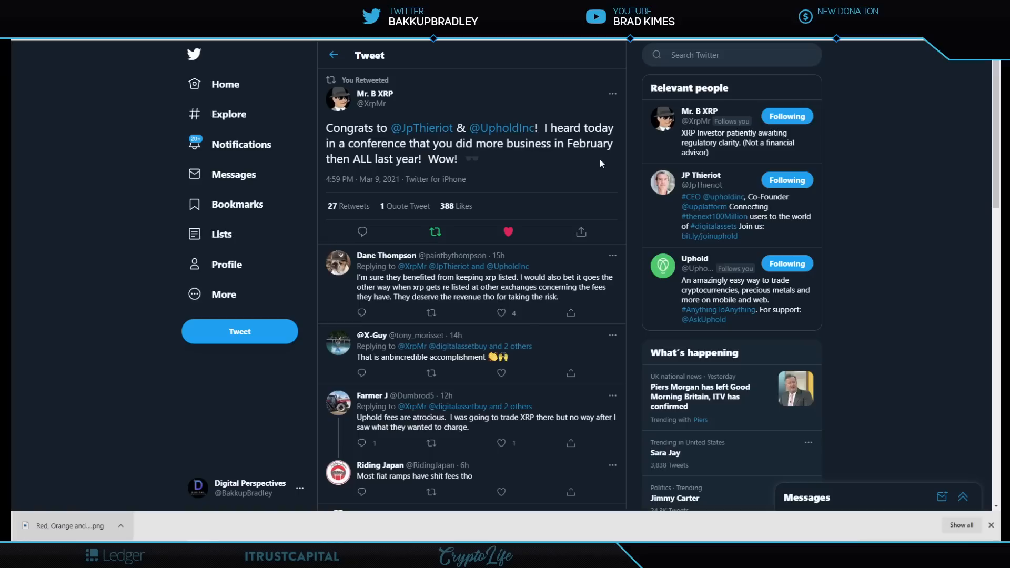
mouse_move(564, 180)
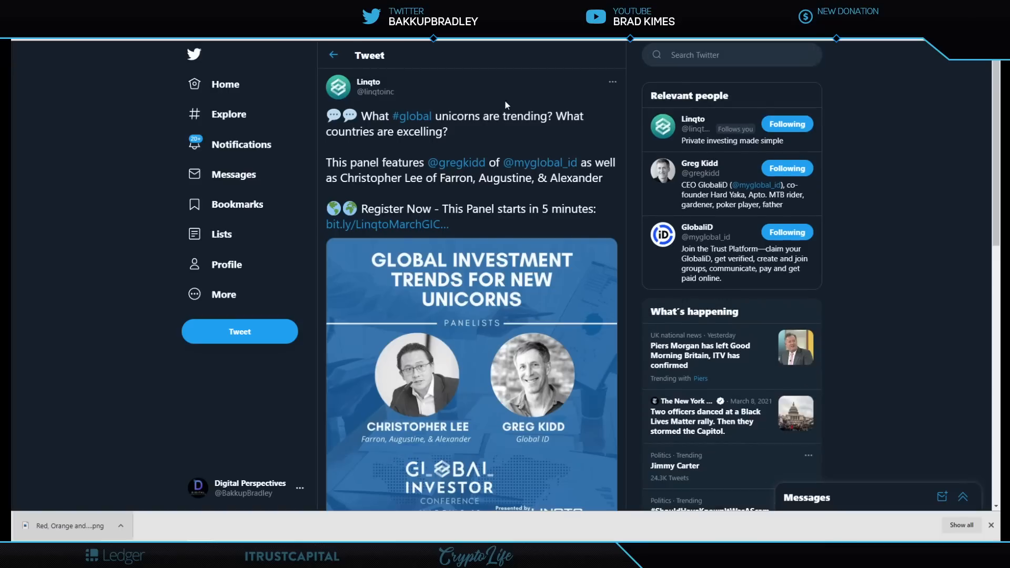
mouse_move(507, 98)
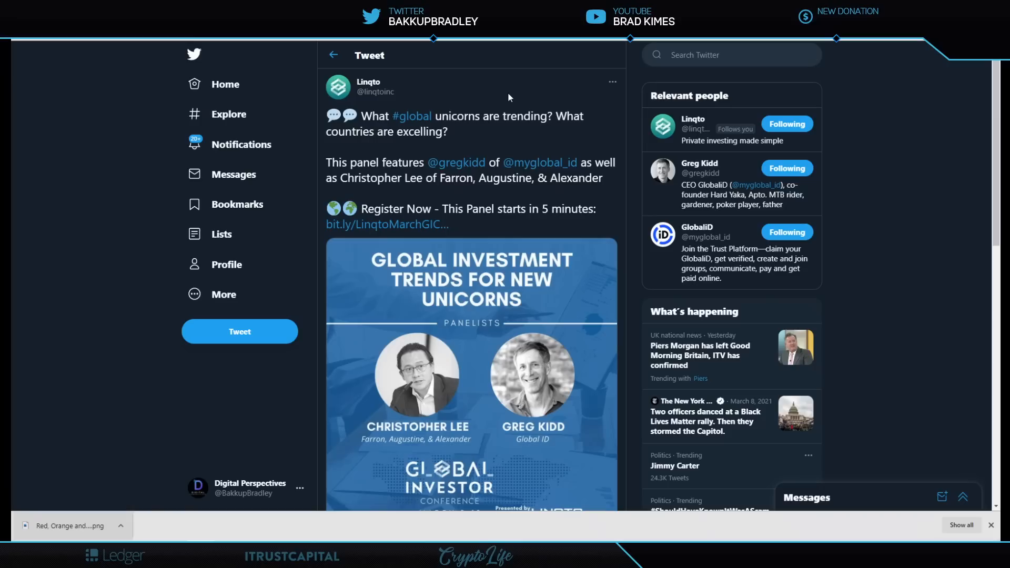
mouse_move(451, 89)
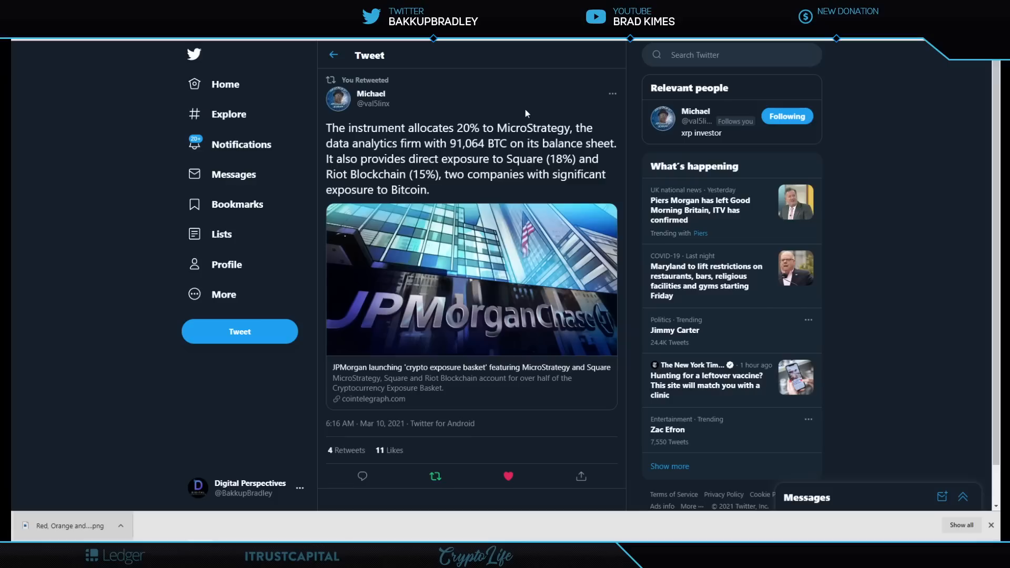
mouse_move(488, 389)
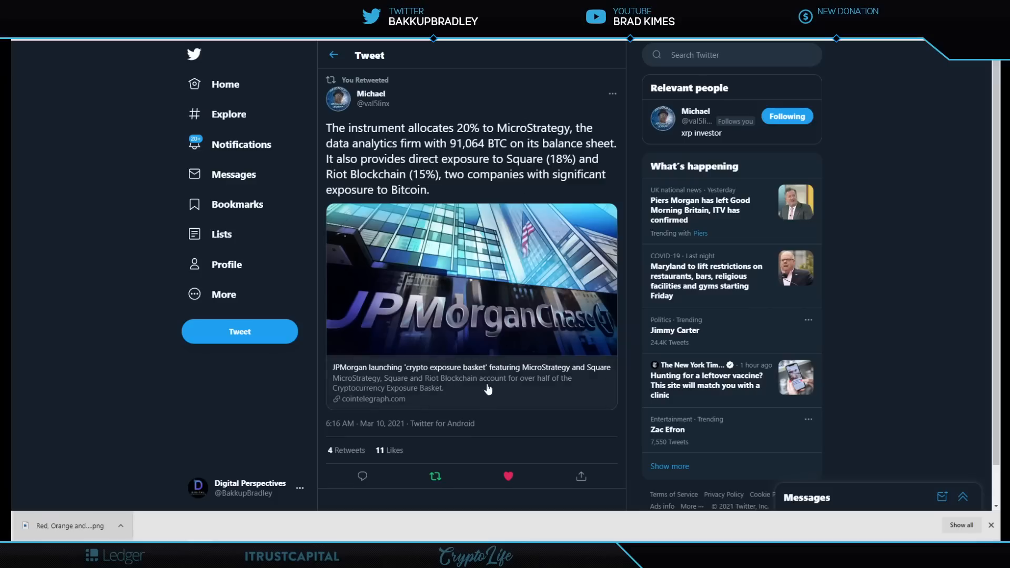
mouse_move(488, 389)
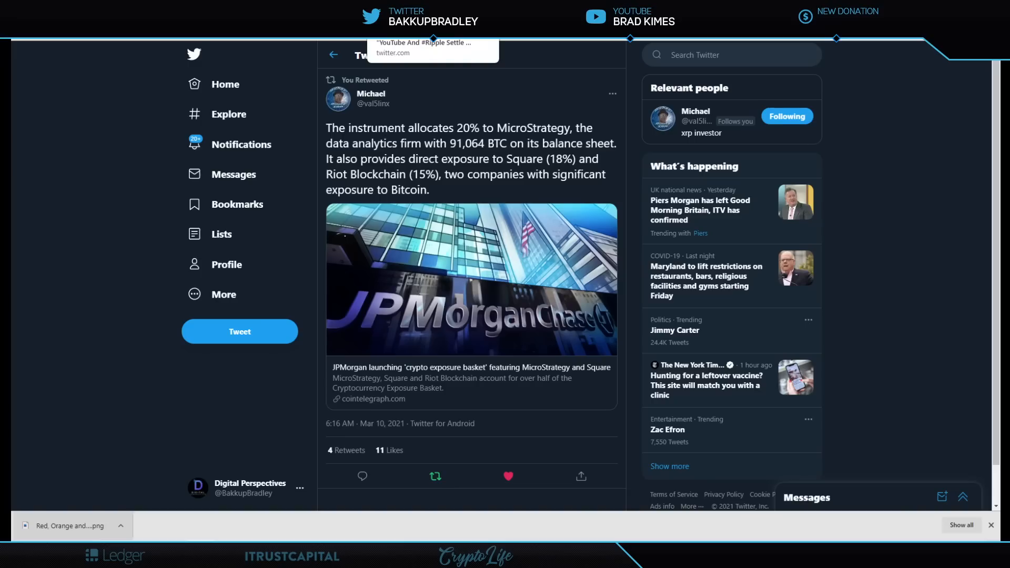
Show XRPcryptowolf's tweet via the 'YouTube And #Ripple Settle Lawsuit' tab
left_click(425, 48)
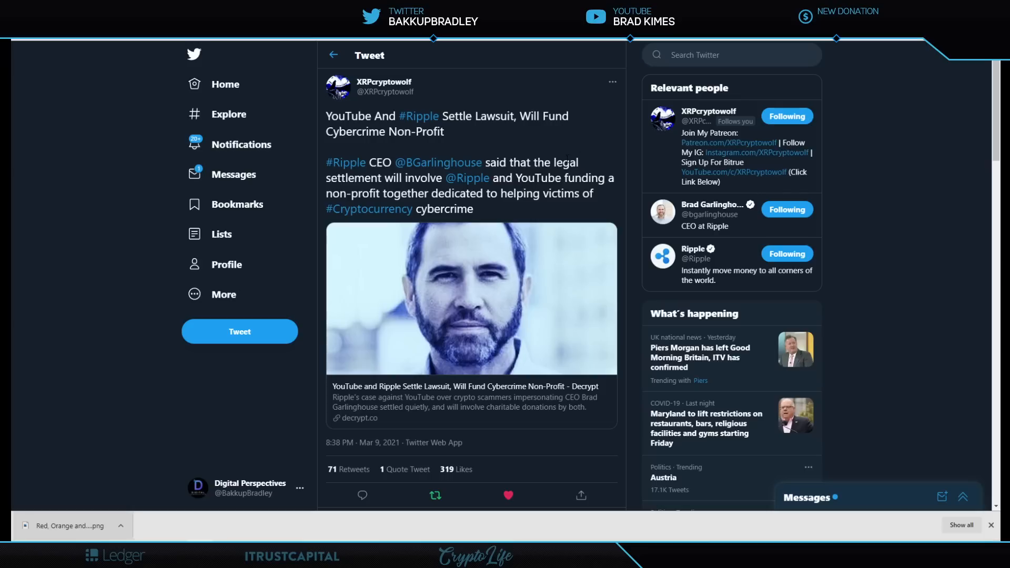
mouse_move(591, 142)
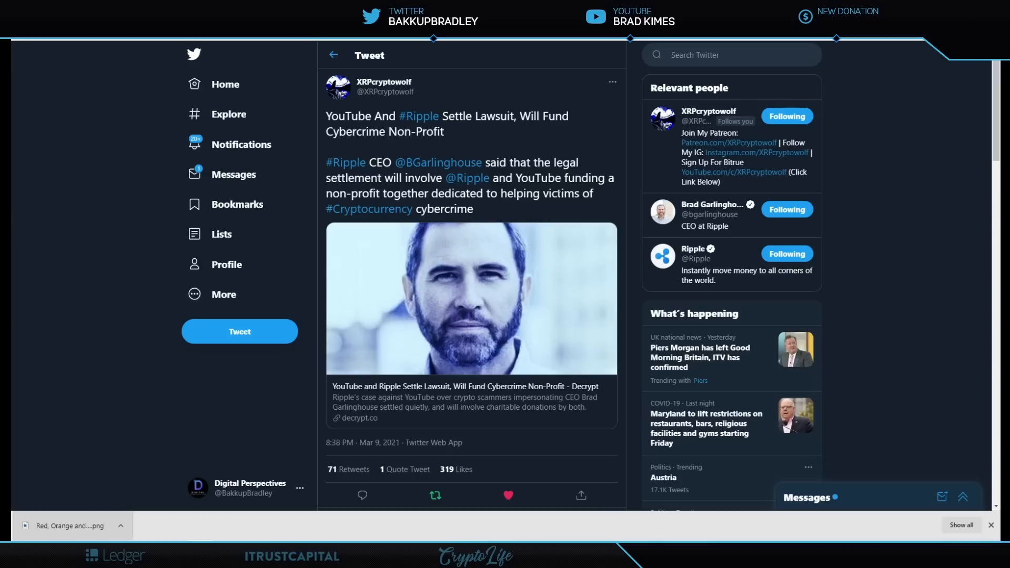
Open the linked decrypt.co article and scroll down to its Section 230 paragraph
left_click(470, 397)
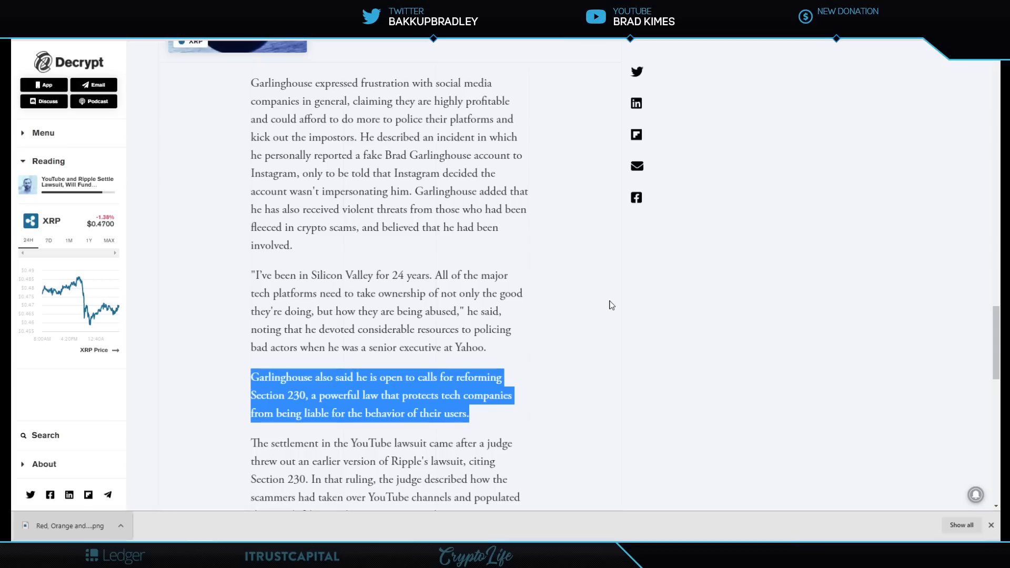
scroll("down", 3)
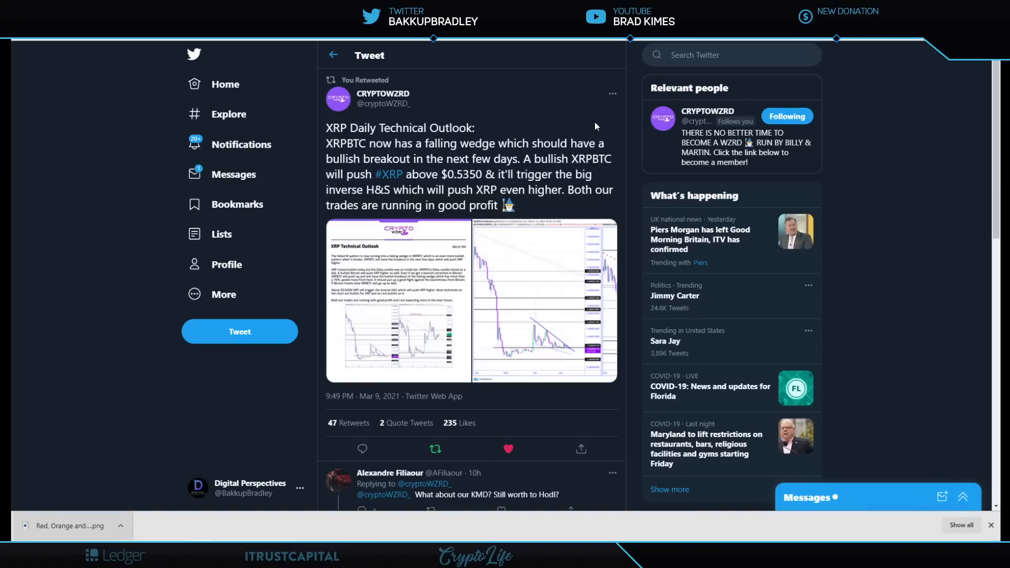
Show CRYPTOWZRD's retweeted XRP Daily Technical Outlook tweet on the XRPBTC falling wedge
left_click(961, 496)
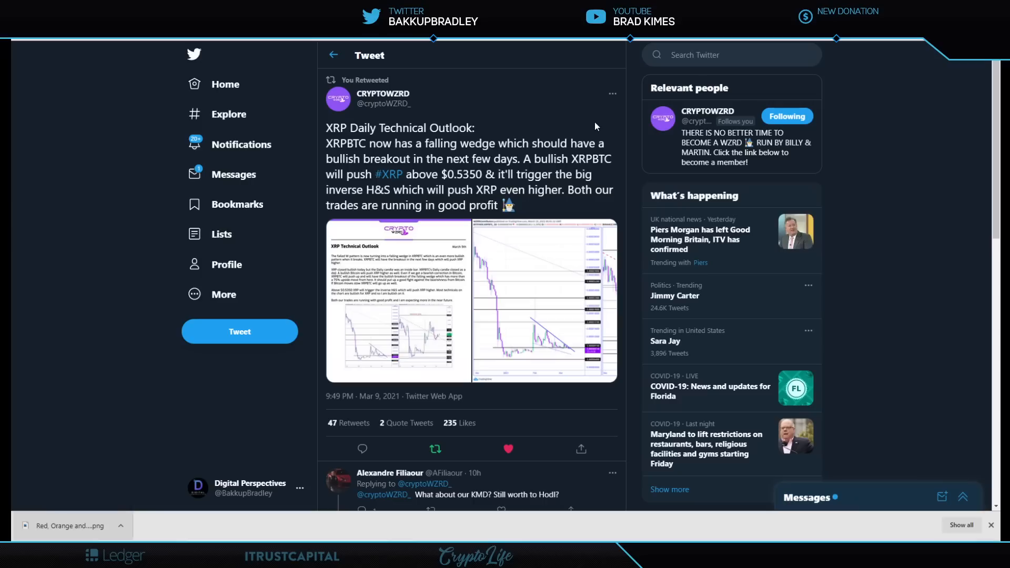
mouse_move(577, 118)
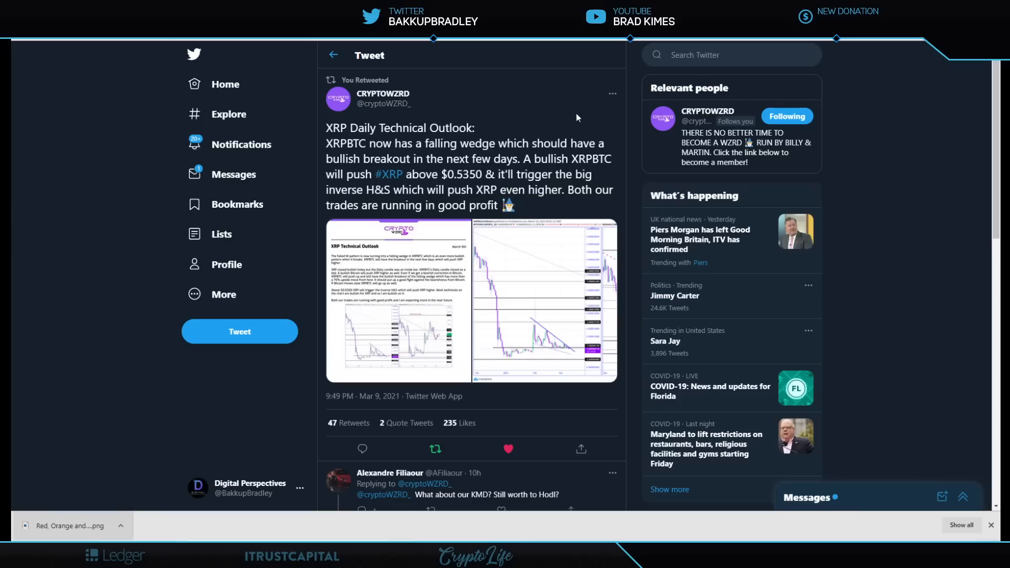
mouse_move(533, 104)
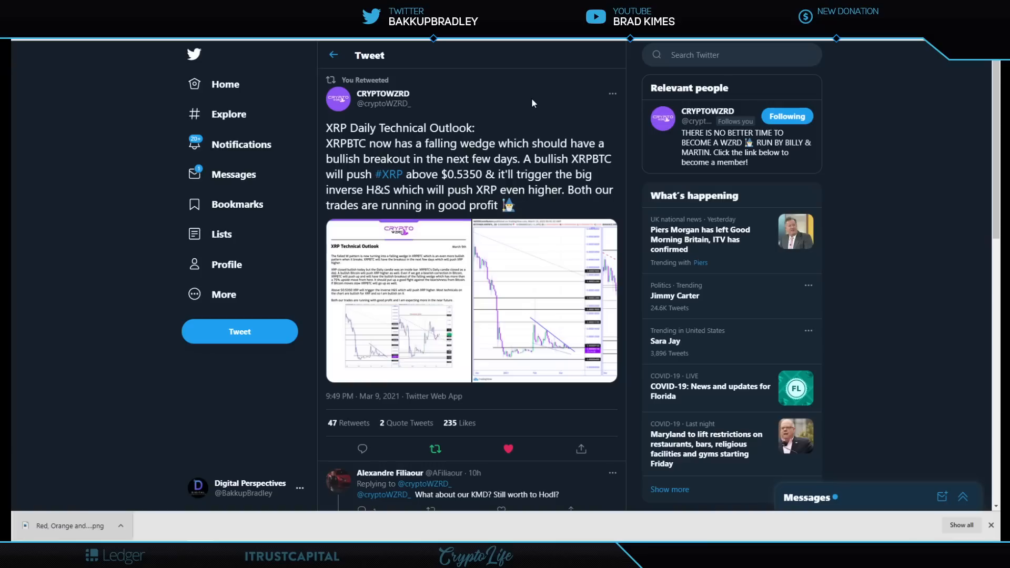
mouse_move(522, 87)
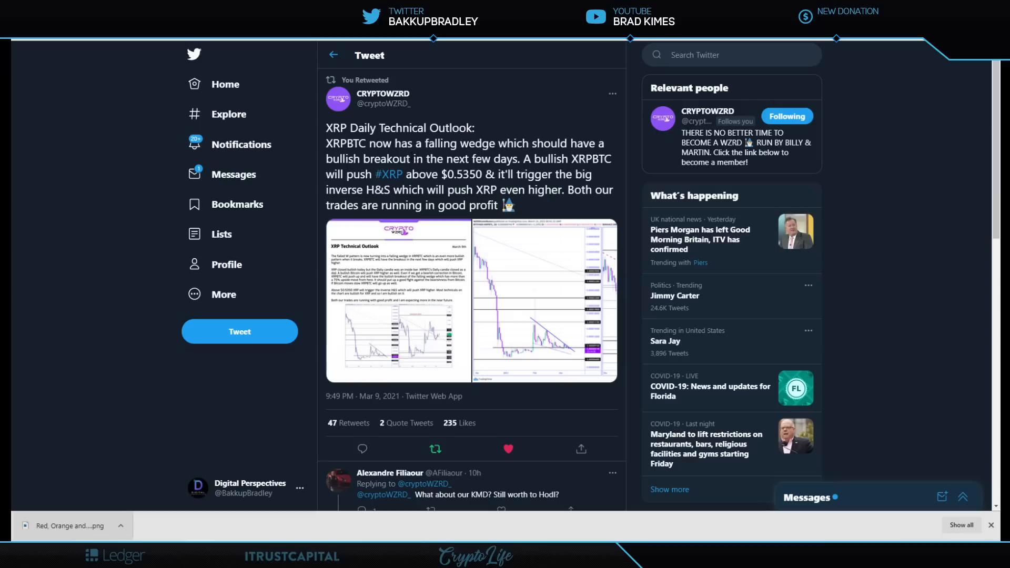
mouse_move(608, 170)
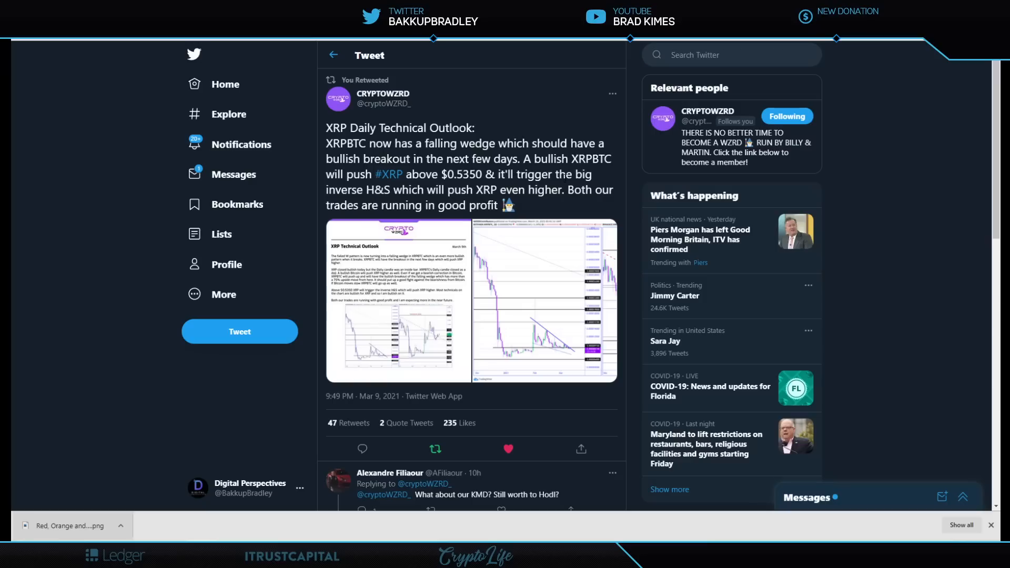
mouse_move(545, 204)
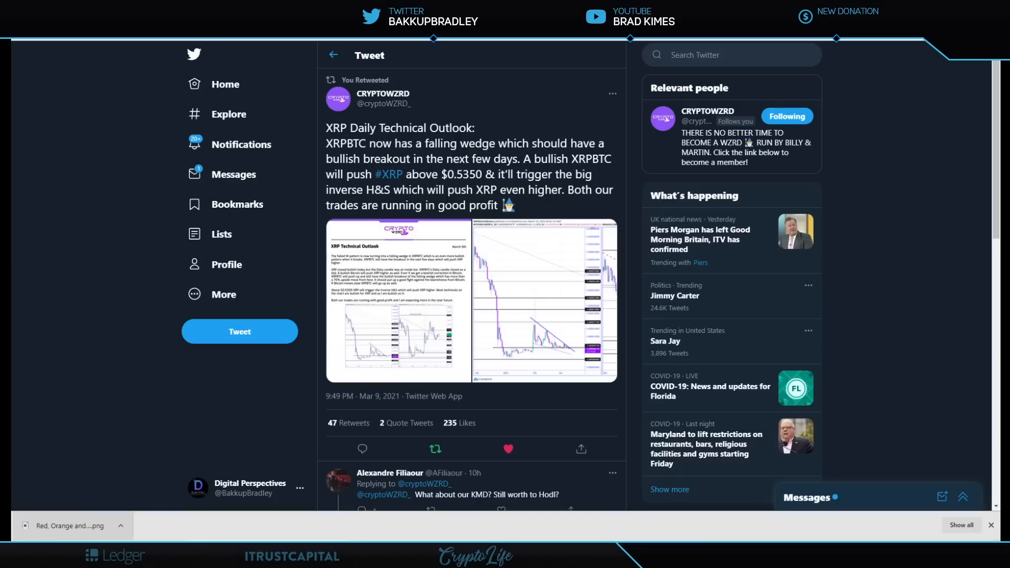
mouse_move(508, 206)
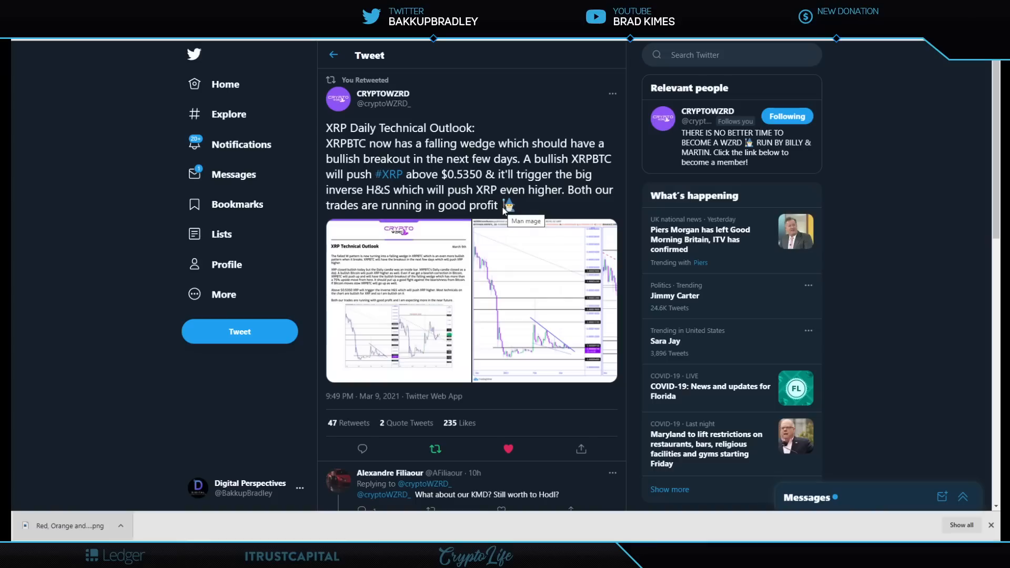
mouse_move(523, 126)
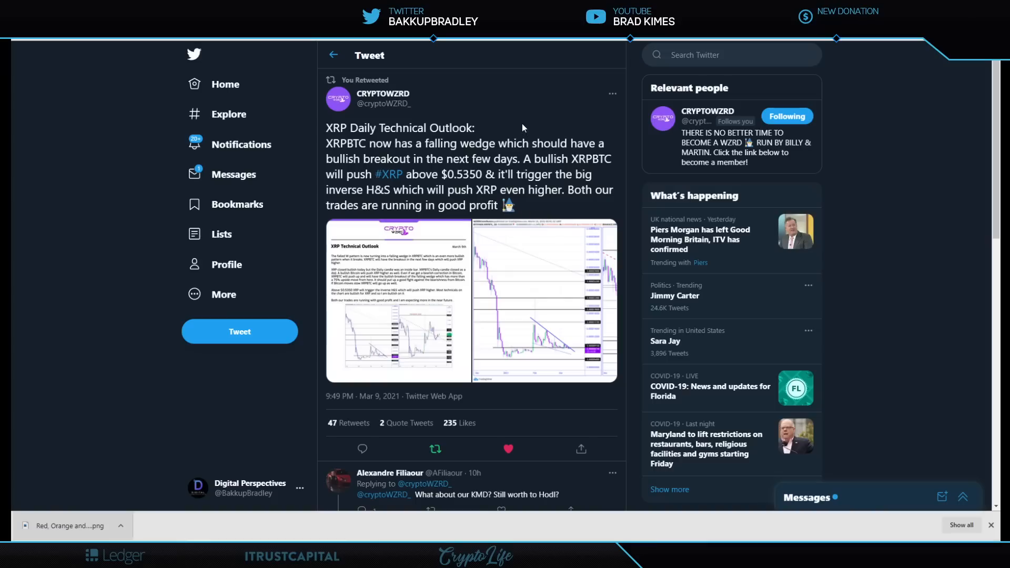
mouse_move(522, 128)
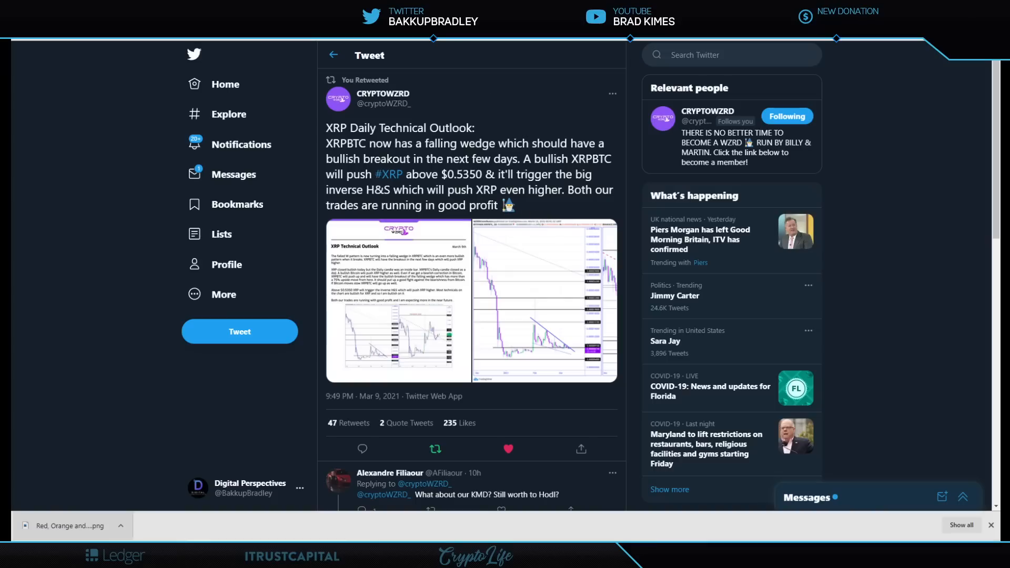
left_click(544, 299)
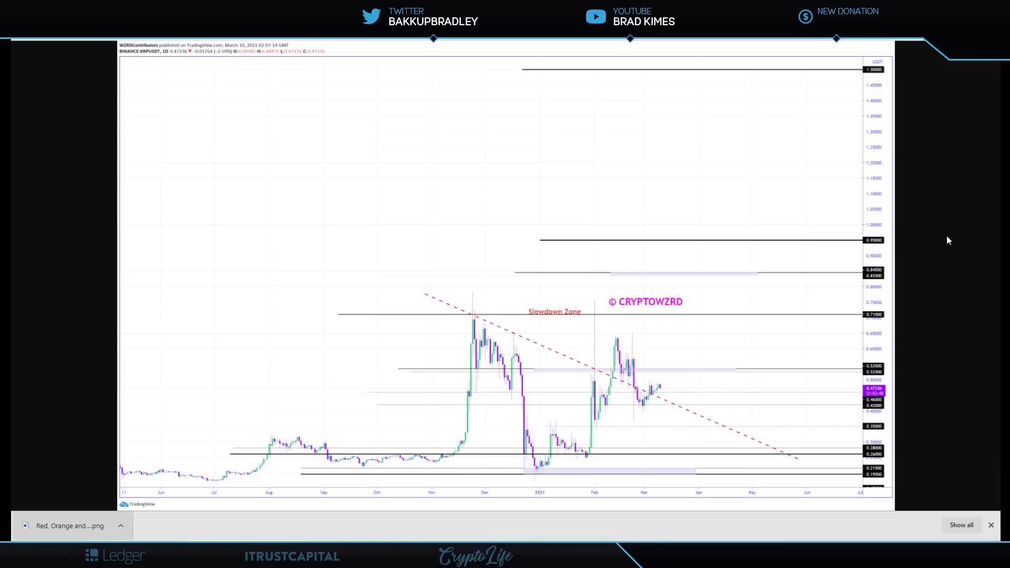
mouse_move(935, 385)
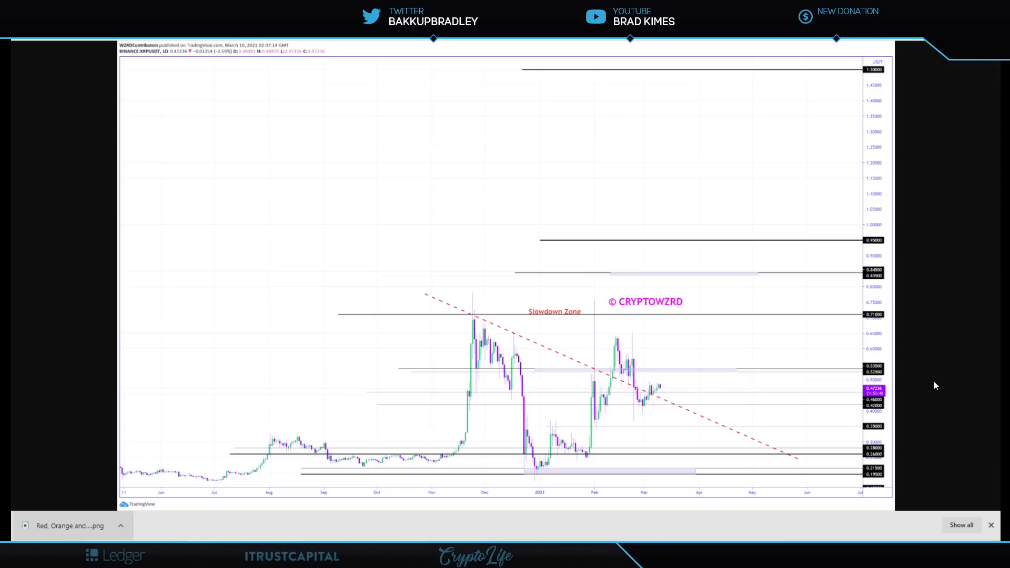
mouse_move(660, 388)
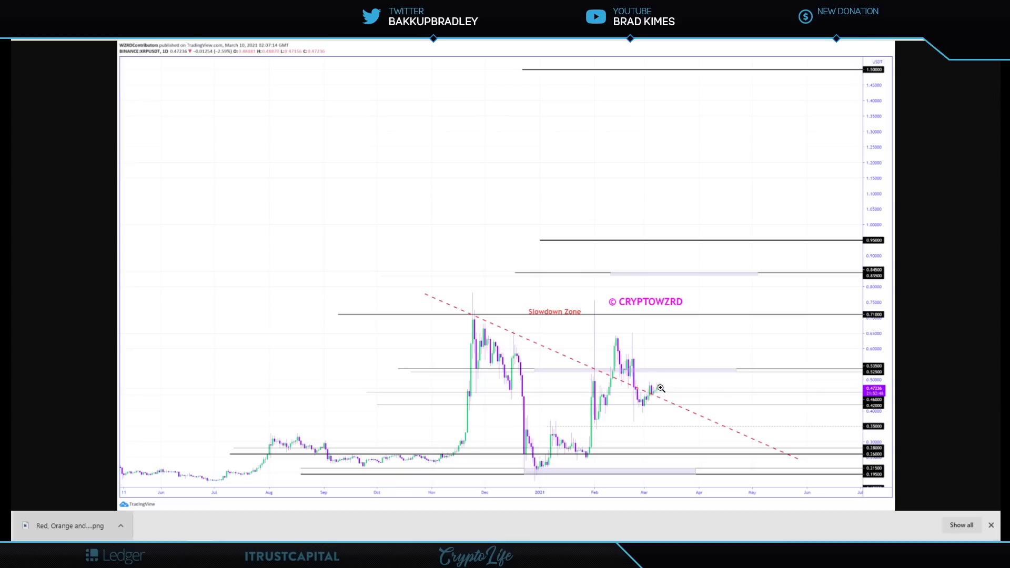
mouse_move(447, 283)
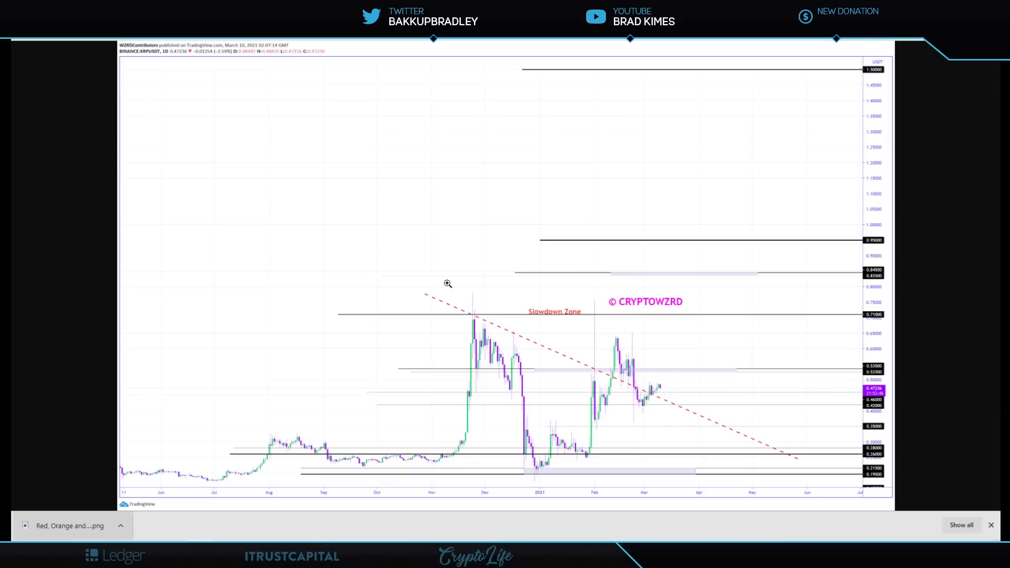
mouse_move(551, 320)
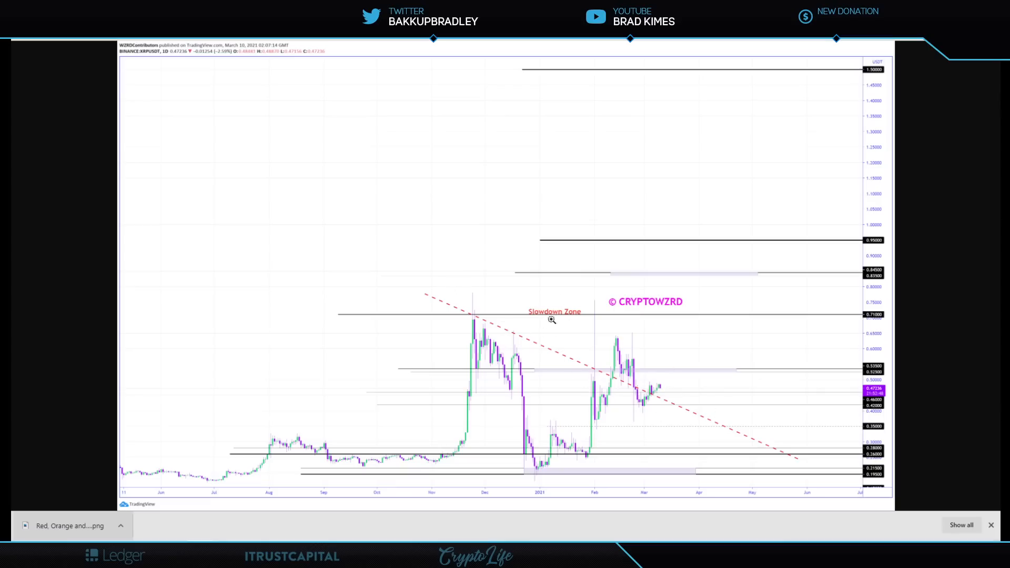
mouse_move(578, 365)
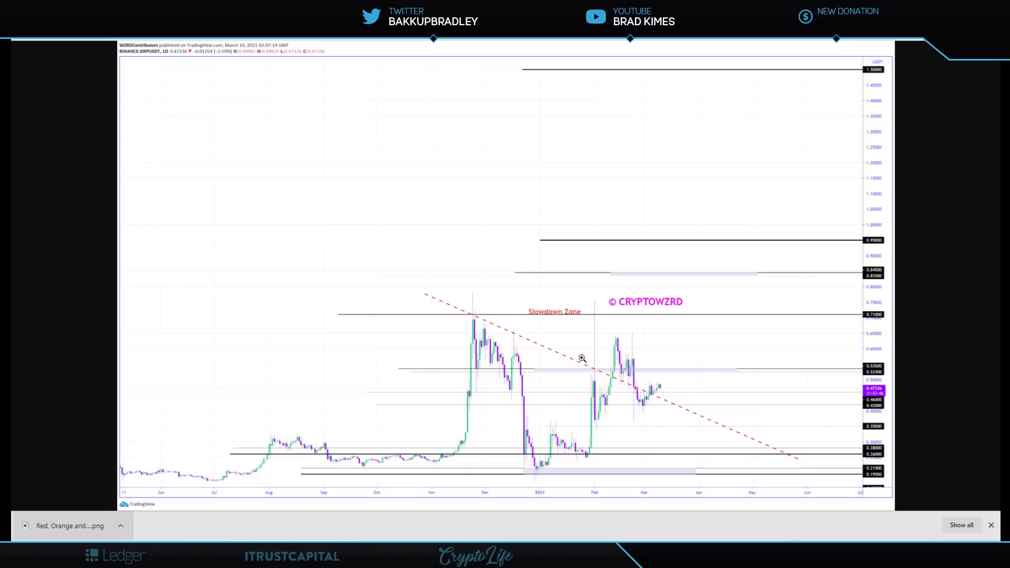
mouse_move(688, 408)
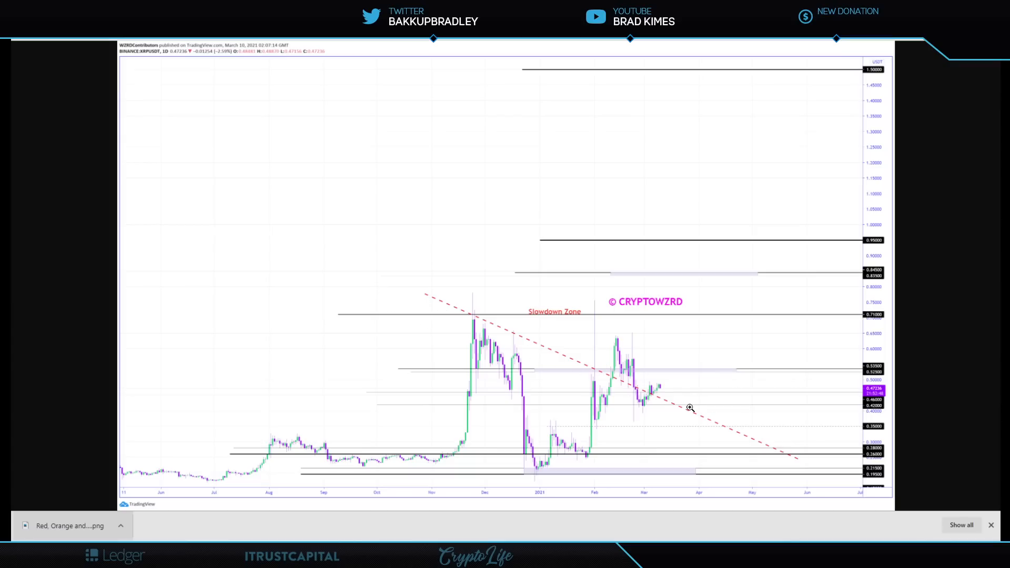
mouse_move(574, 364)
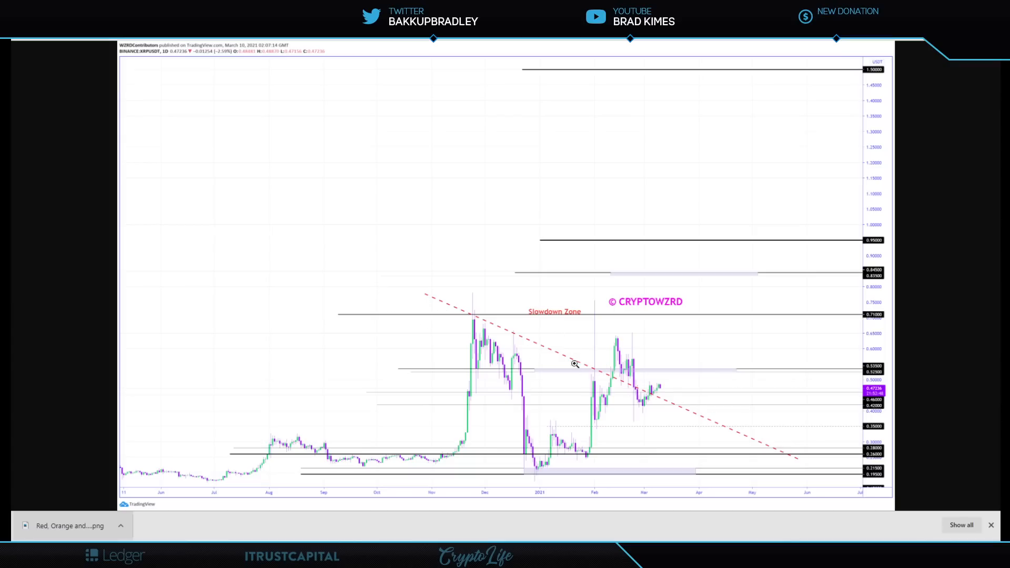
mouse_move(669, 372)
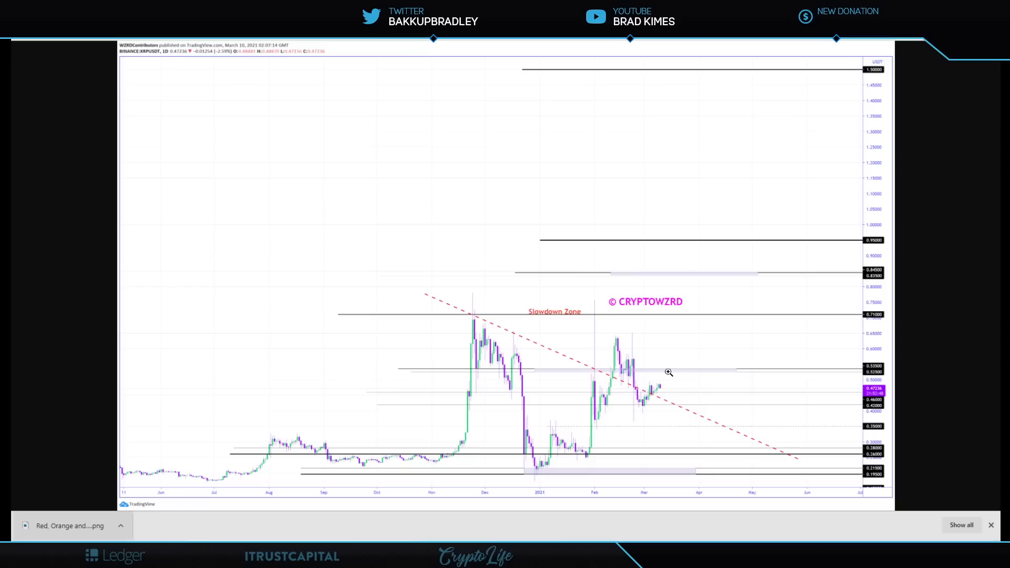
mouse_move(676, 375)
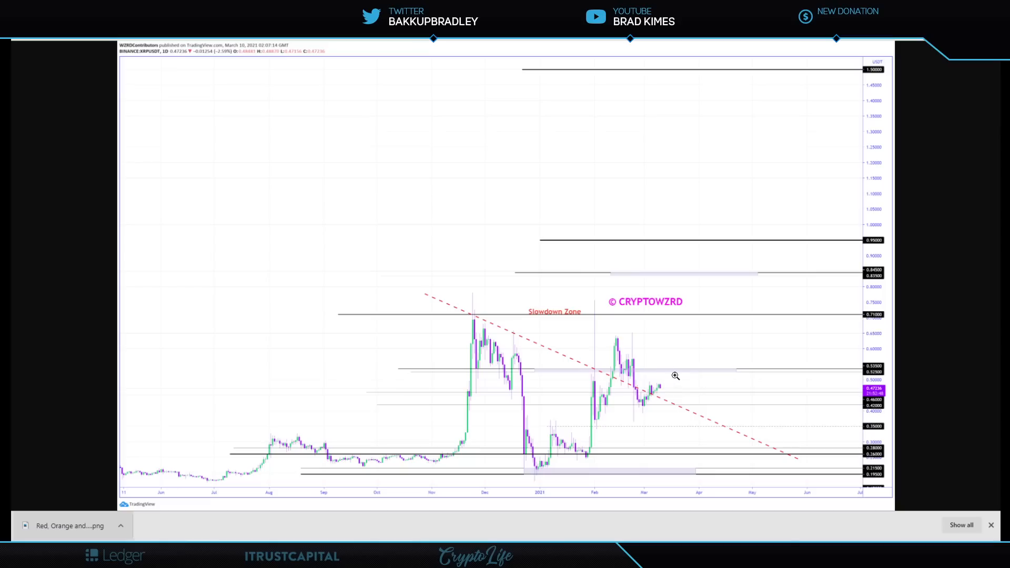
mouse_move(665, 367)
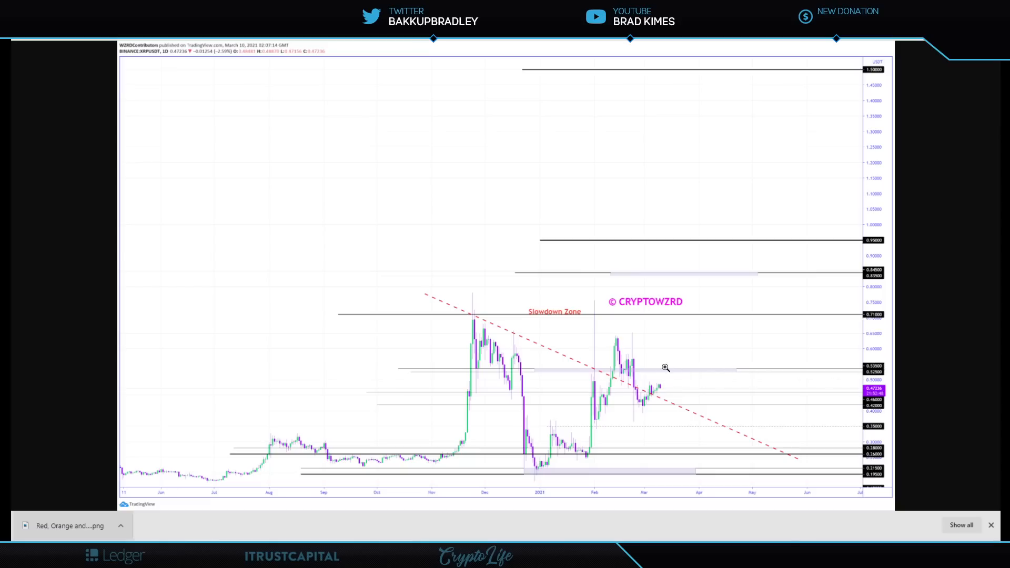
mouse_move(672, 370)
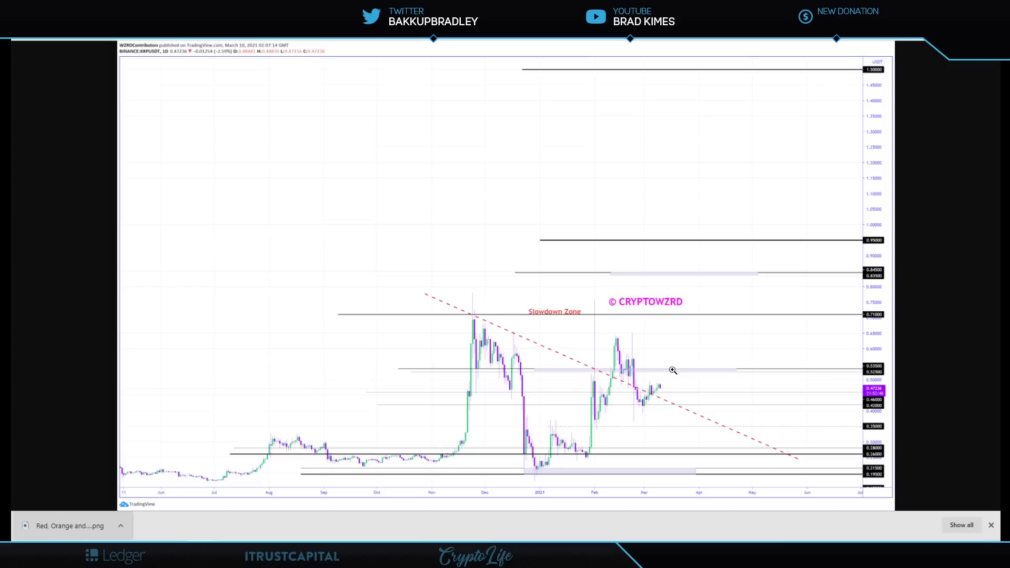
mouse_move(151, 57)
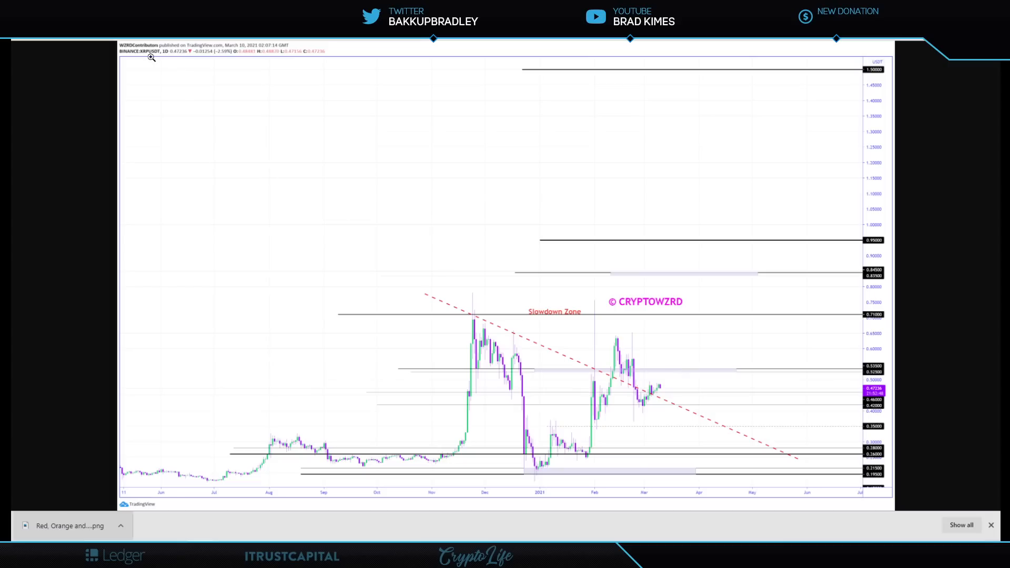
mouse_move(710, 378)
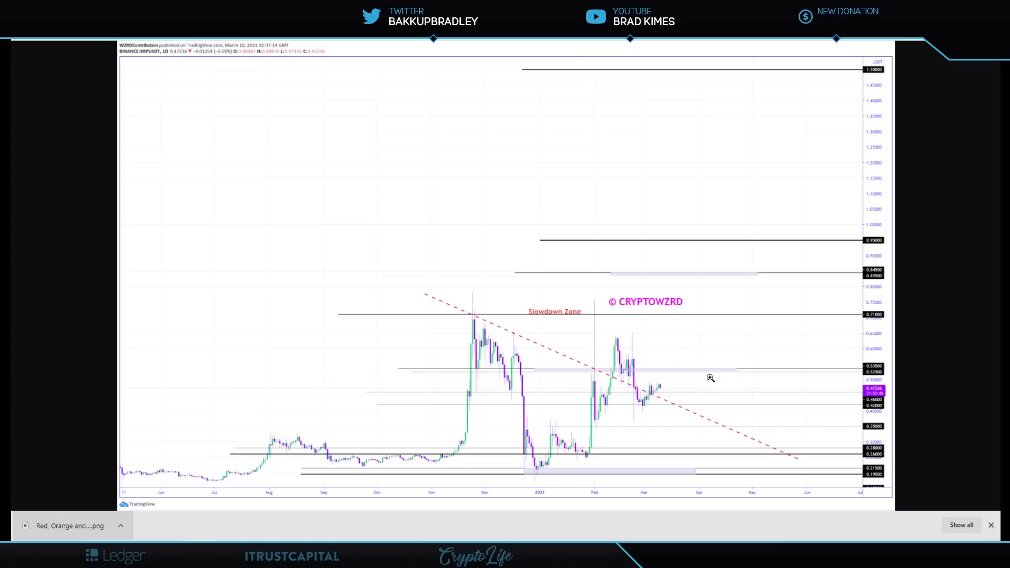
mouse_move(737, 363)
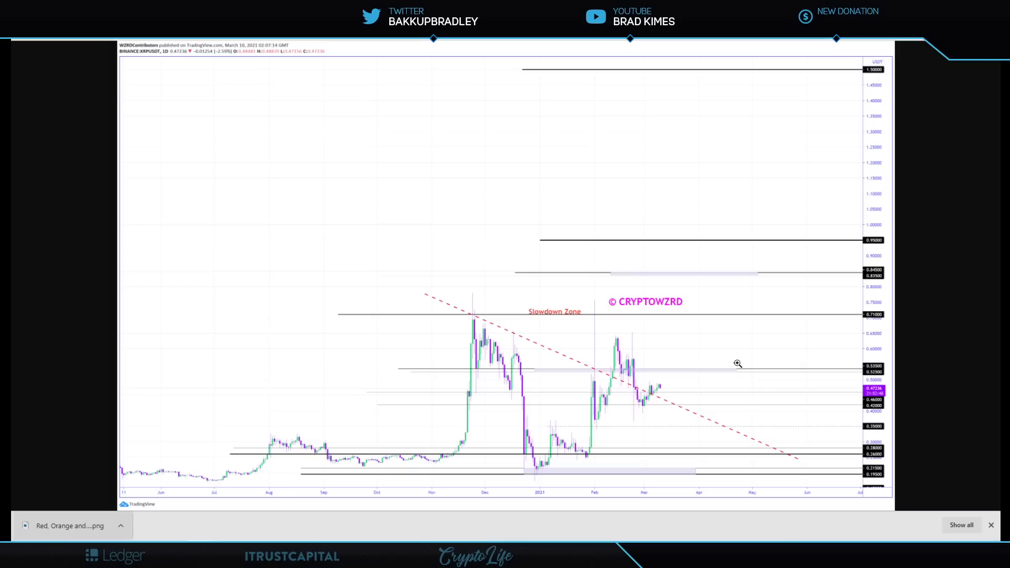
mouse_move(887, 406)
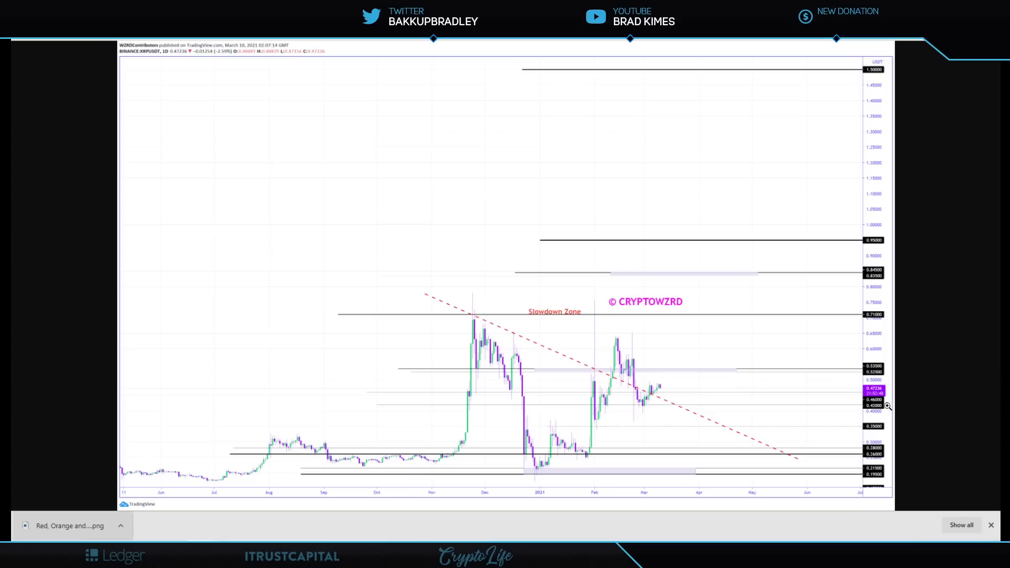
mouse_move(851, 269)
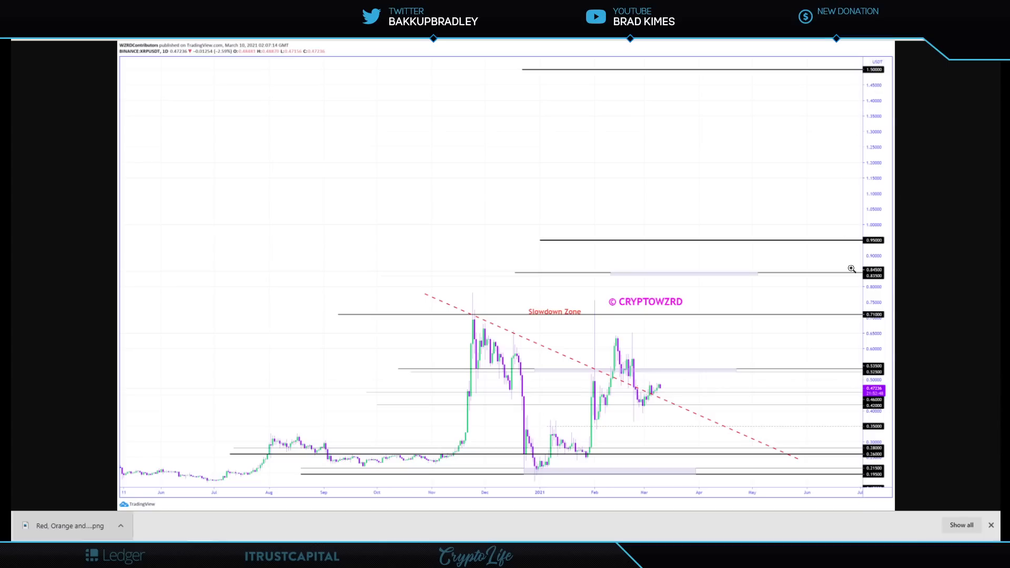
mouse_move(851, 426)
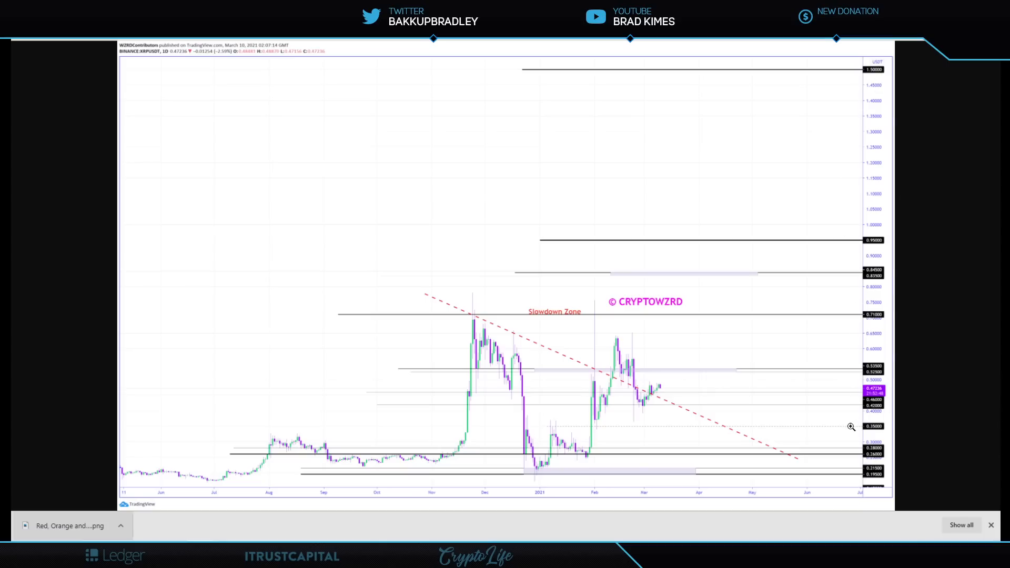
mouse_move(875, 373)
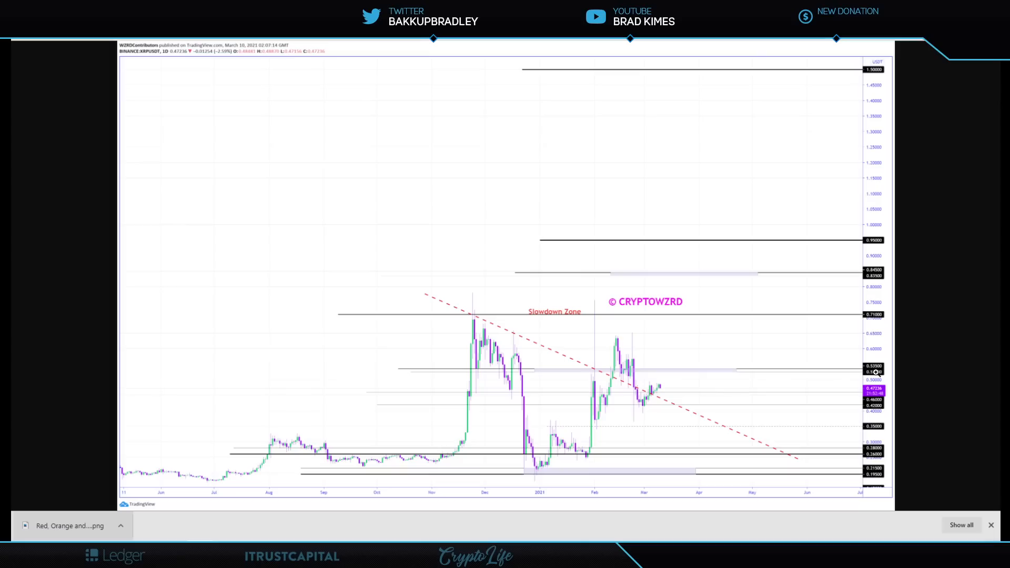
mouse_move(874, 316)
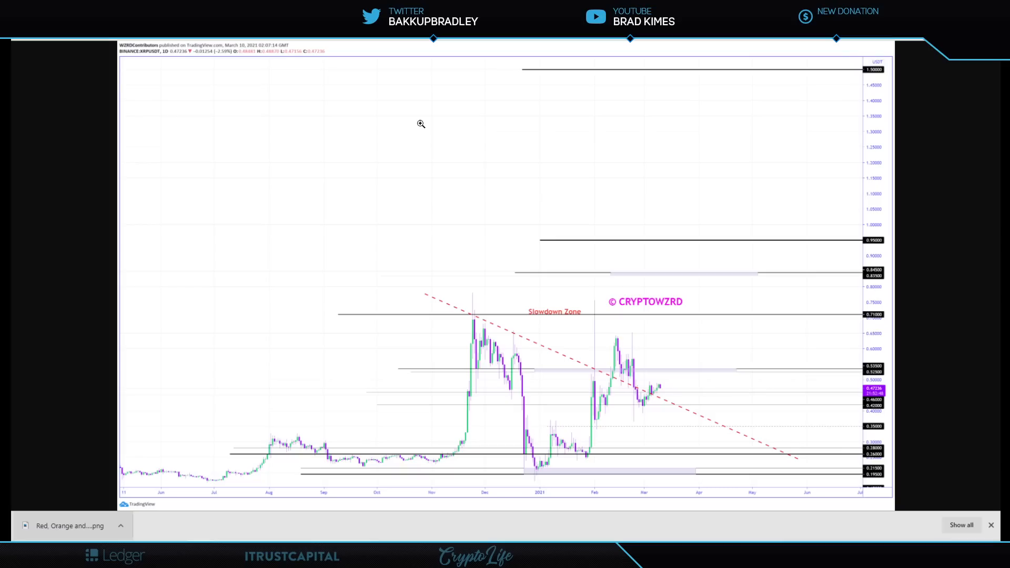
mouse_move(475, 58)
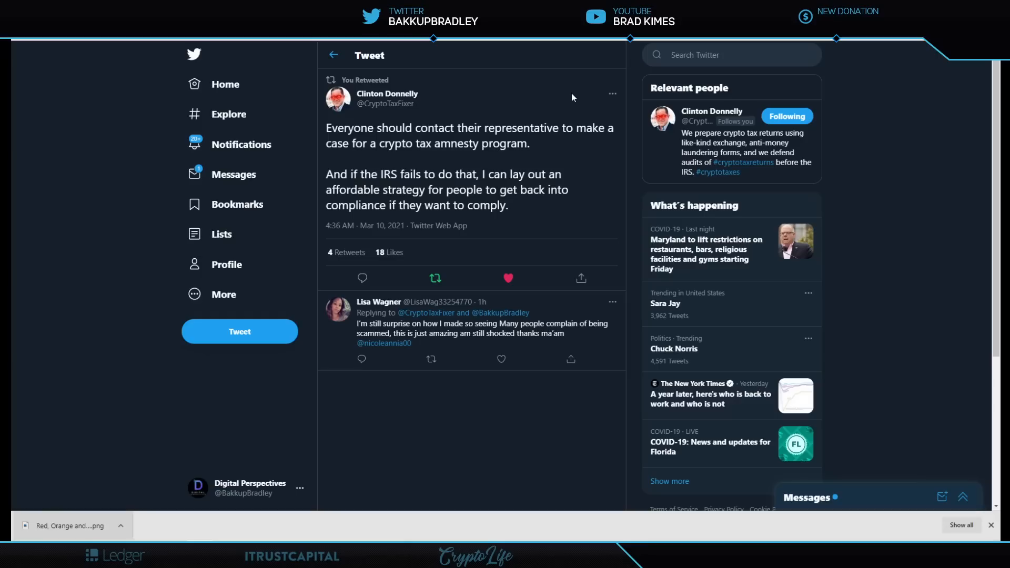
mouse_move(599, 146)
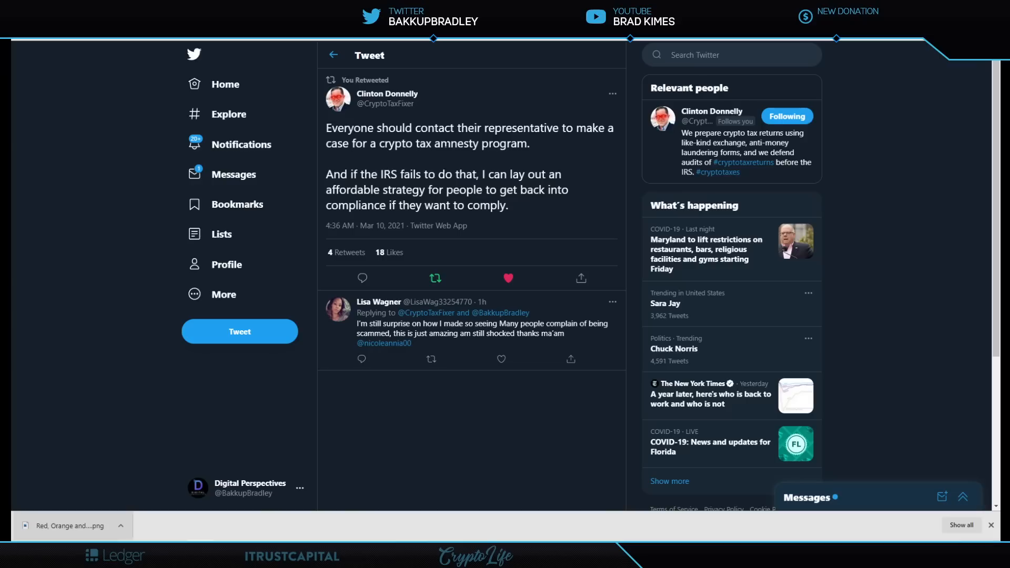
mouse_move(555, 146)
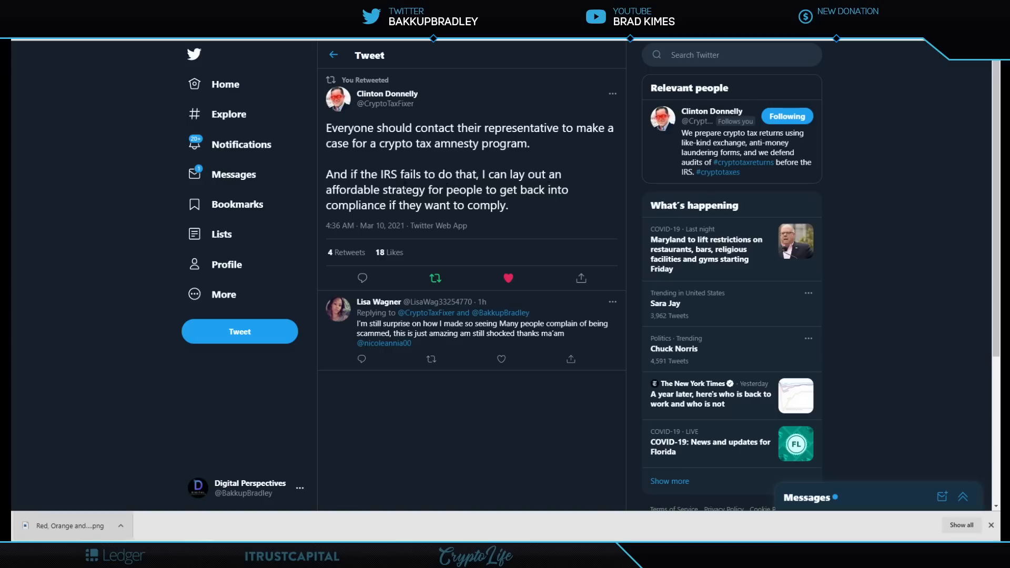
mouse_move(573, 206)
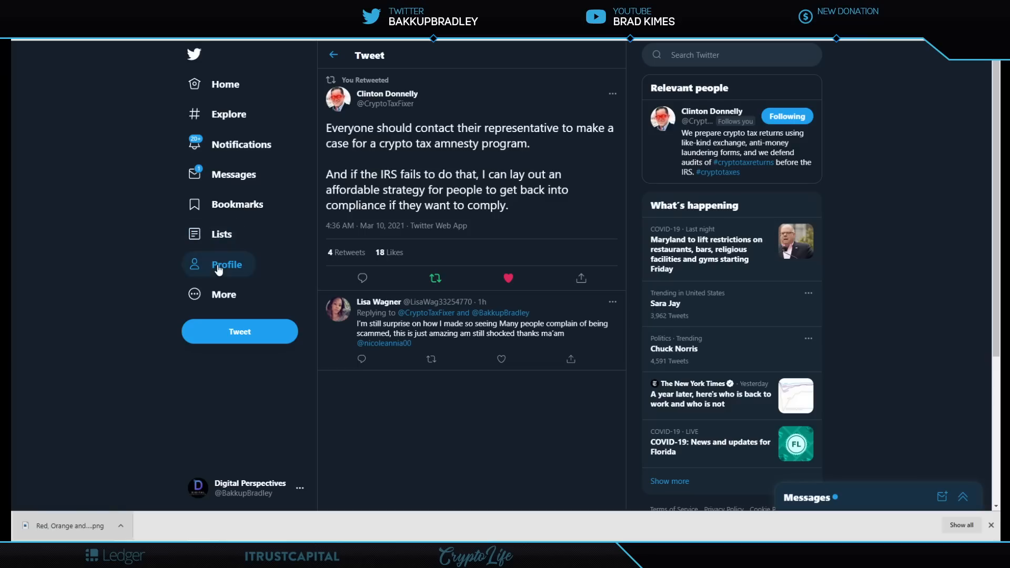
Go to the Digital Perspectives profile page from the left sidebar
left_click(226, 263)
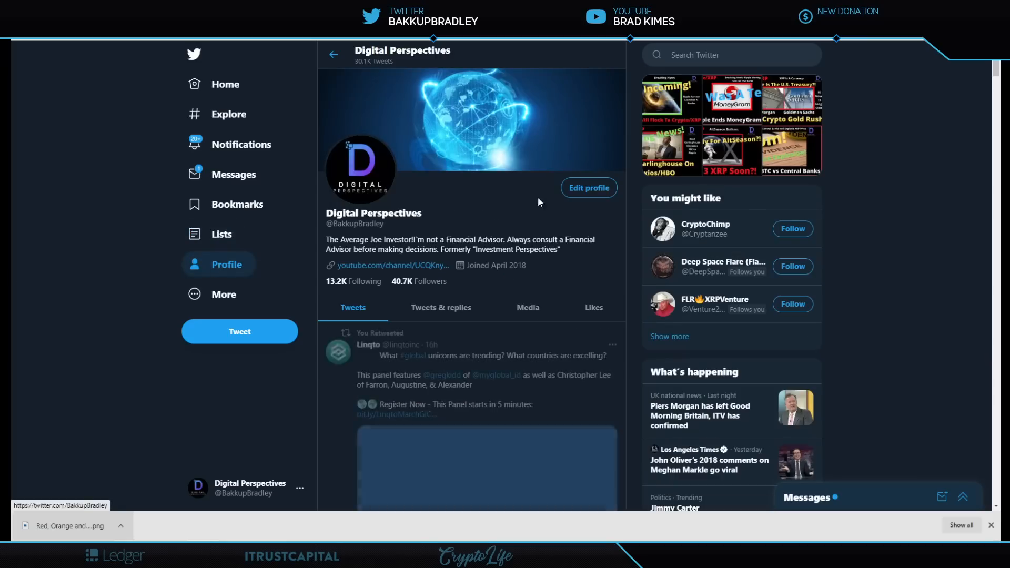